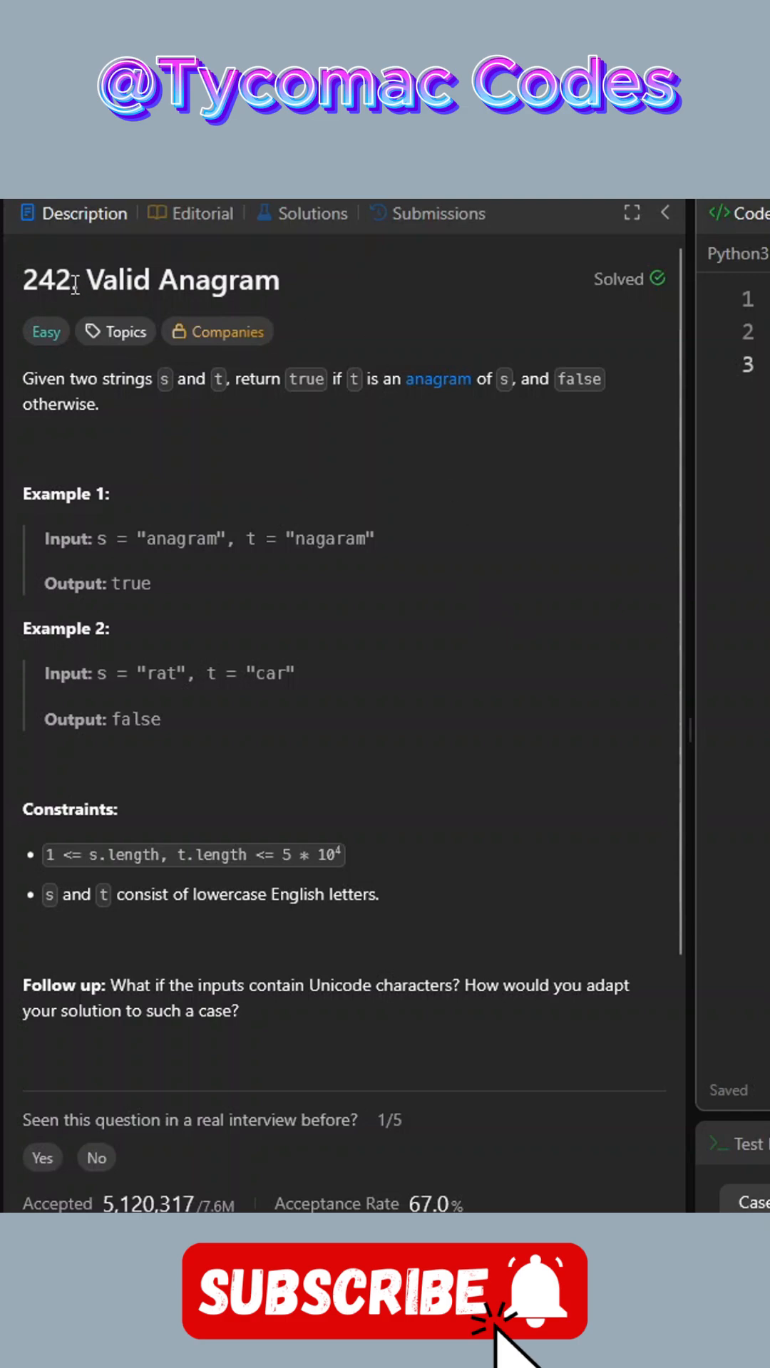
mouse_move(127, 410)
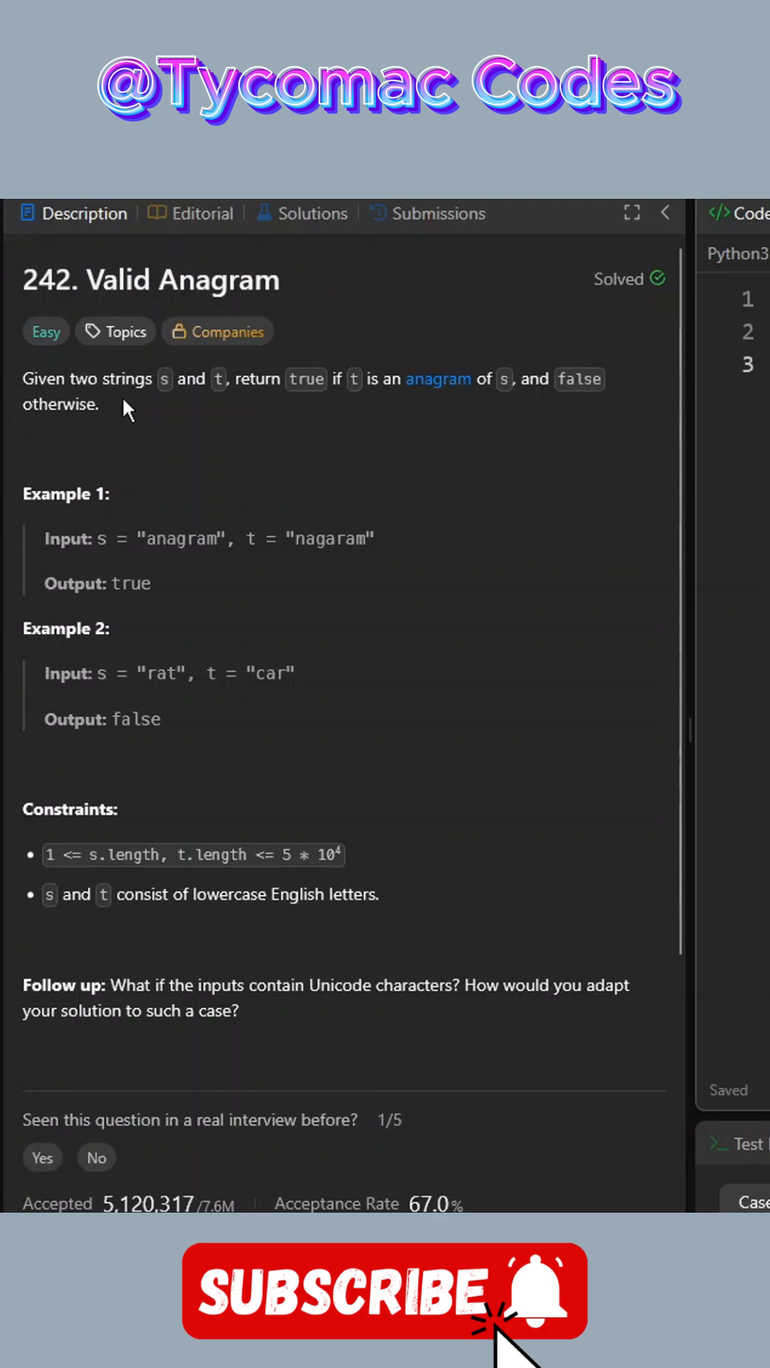
mouse_move(359, 413)
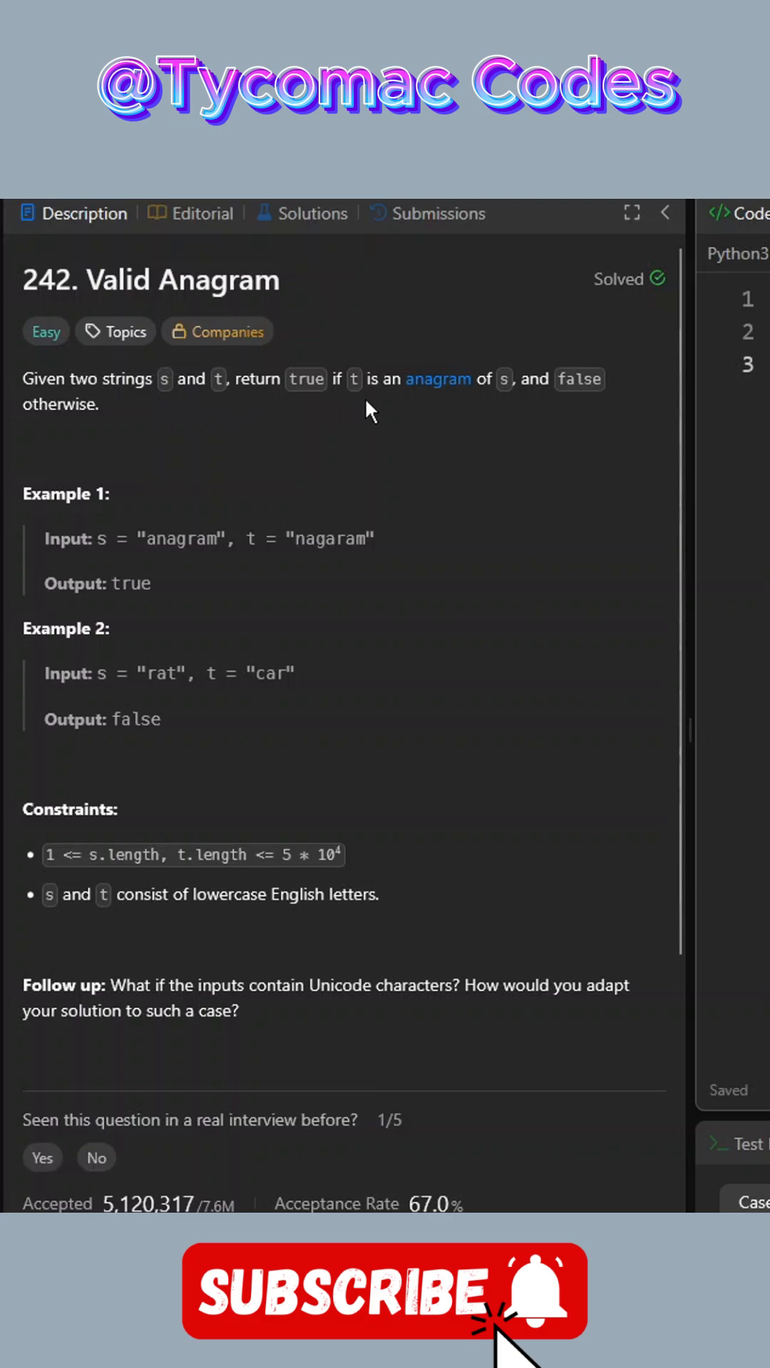
mouse_move(588, 420)
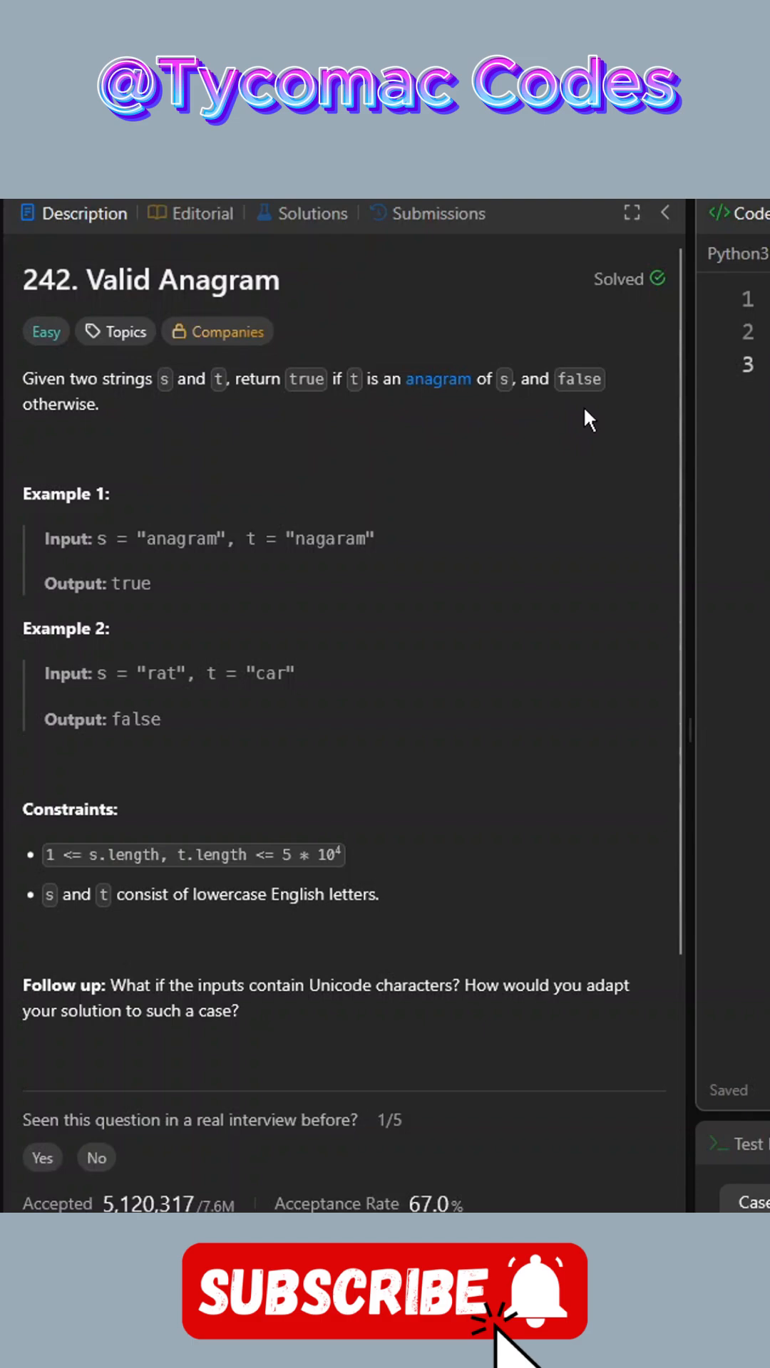
mouse_move(433, 390)
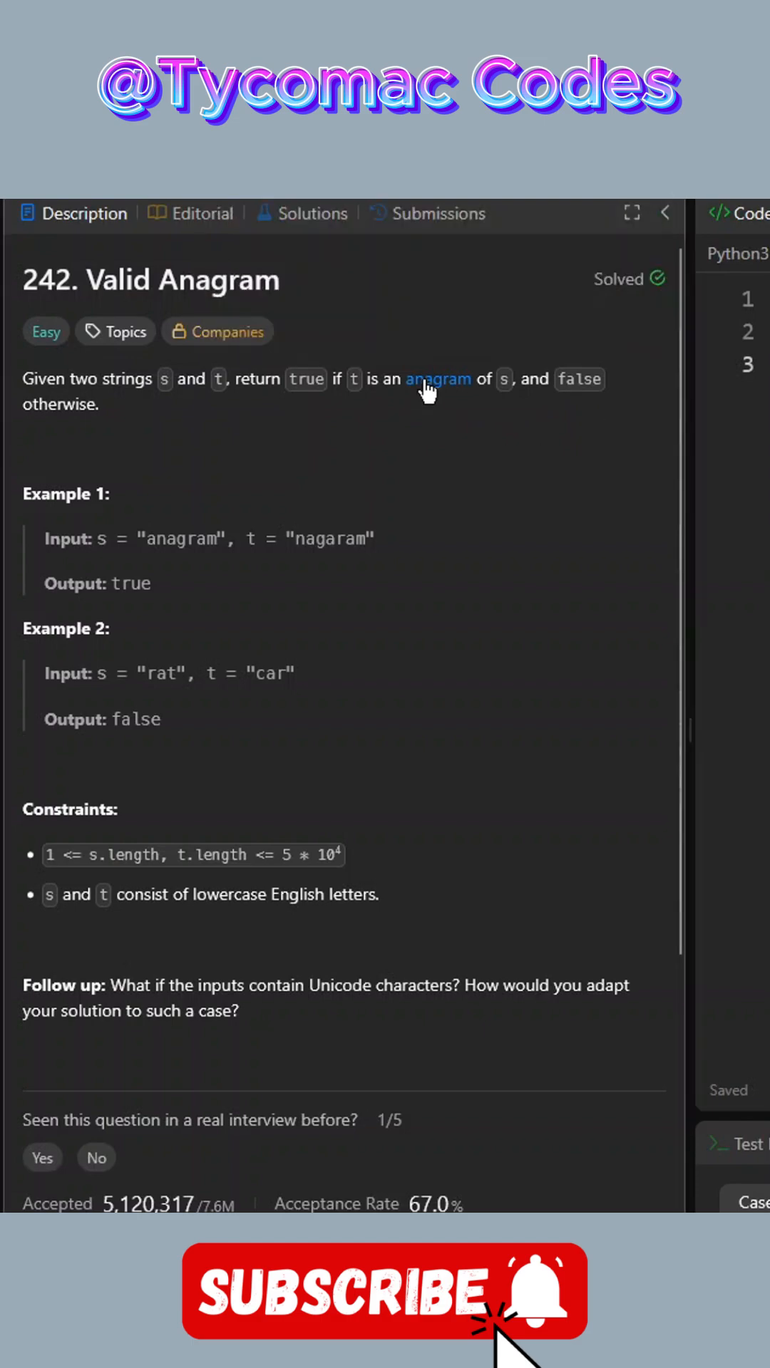
mouse_move(436, 389)
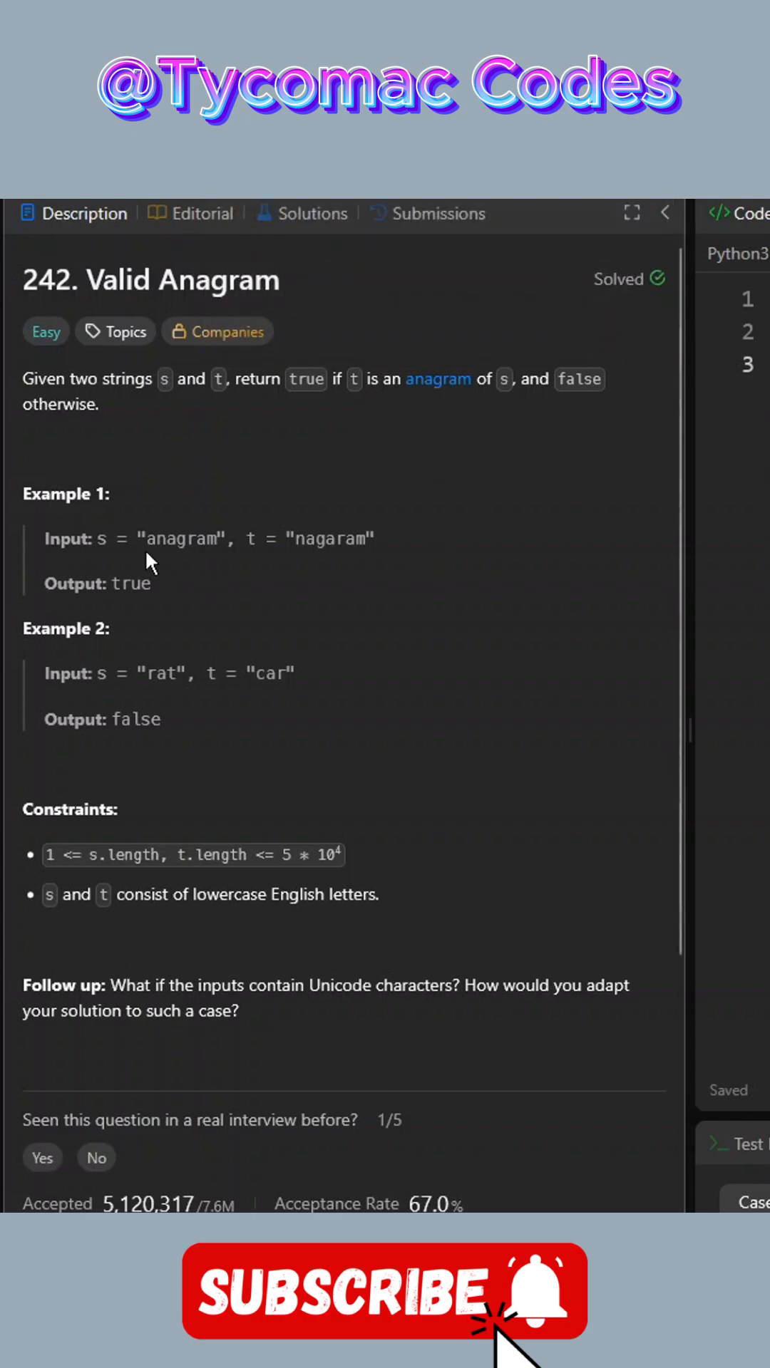
mouse_move(162, 551)
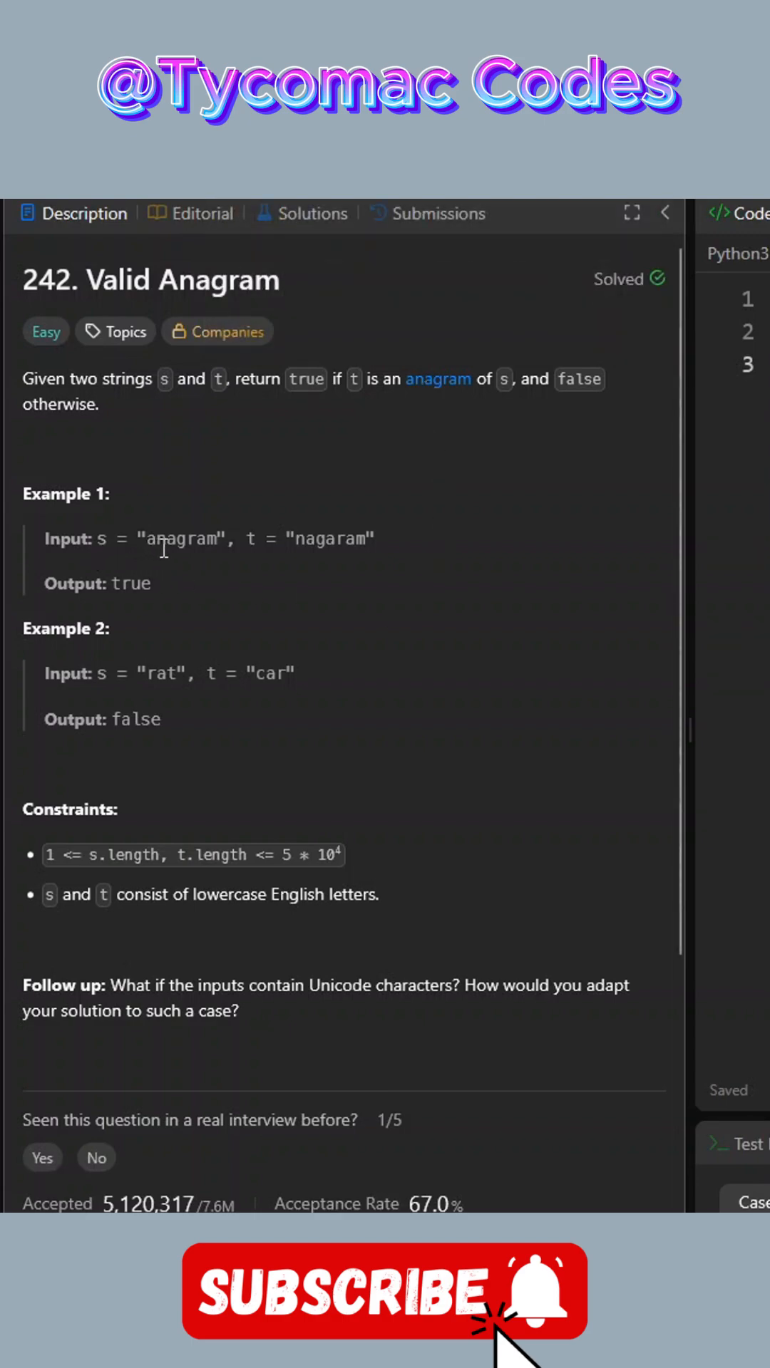
mouse_move(309, 538)
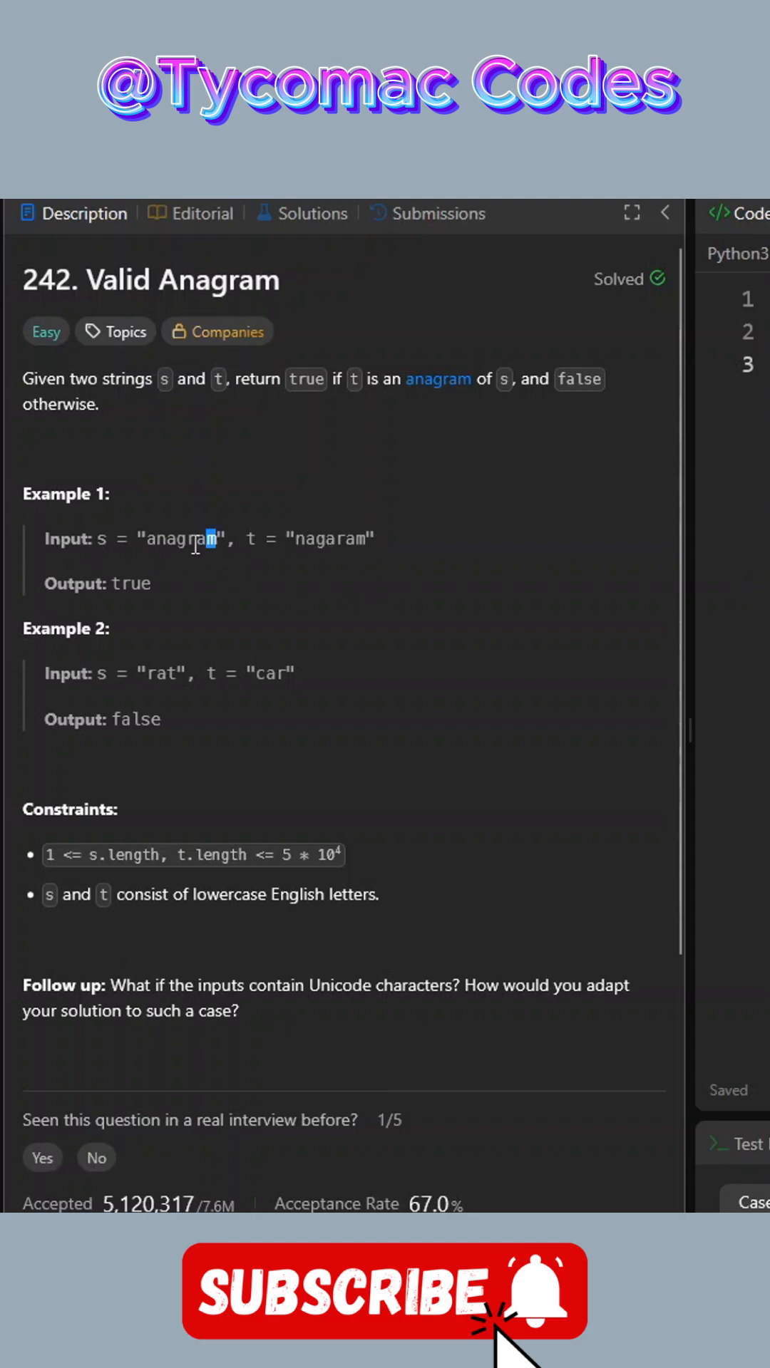
mouse_move(382, 580)
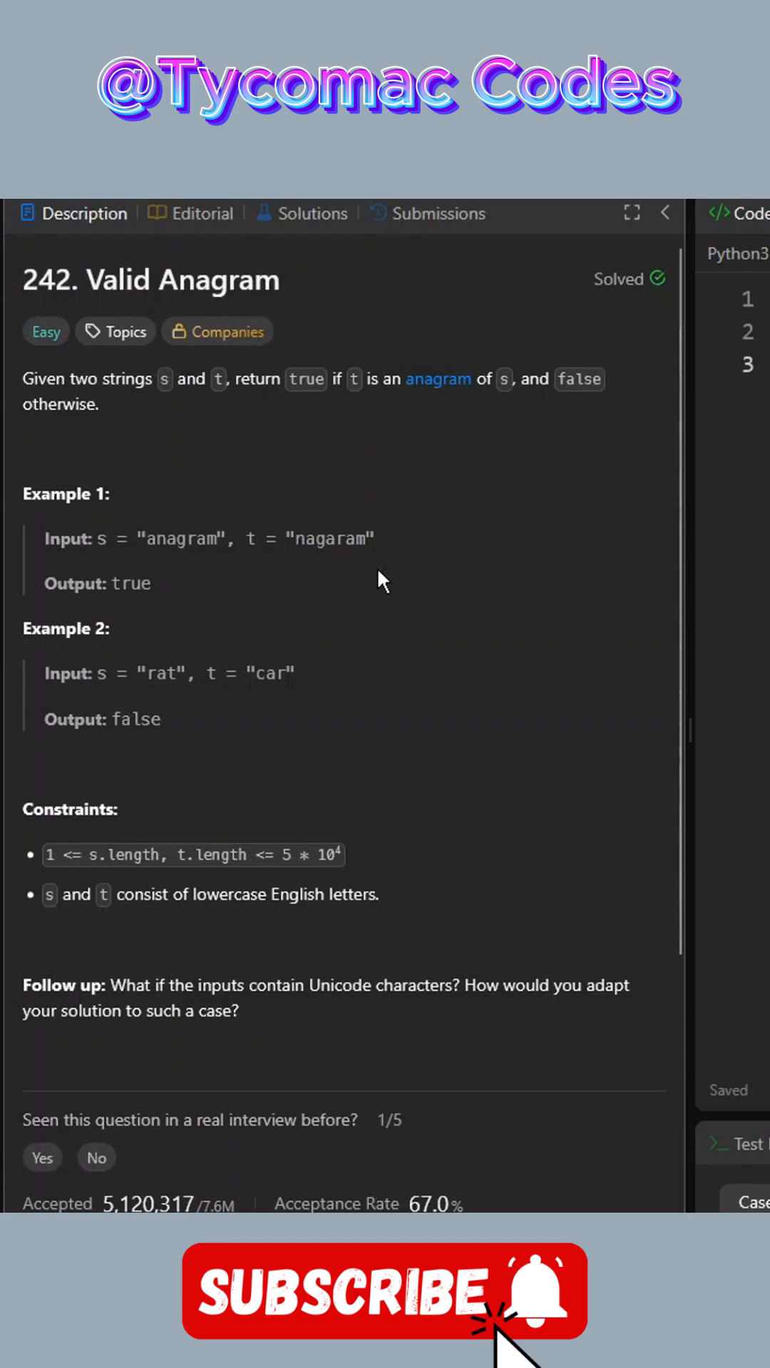
mouse_move(156, 590)
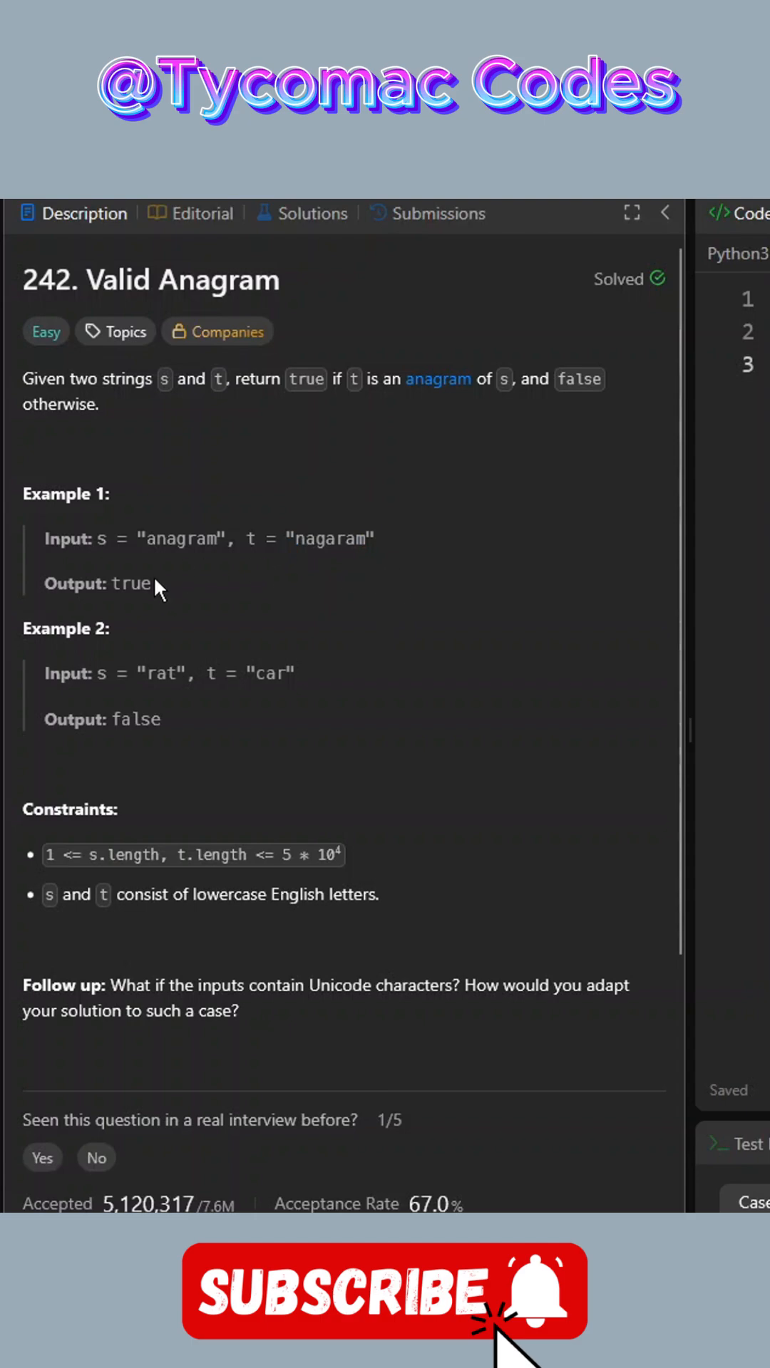
Start a nested counter(string) helper that loops over each character in string.
double_click(129, 583)
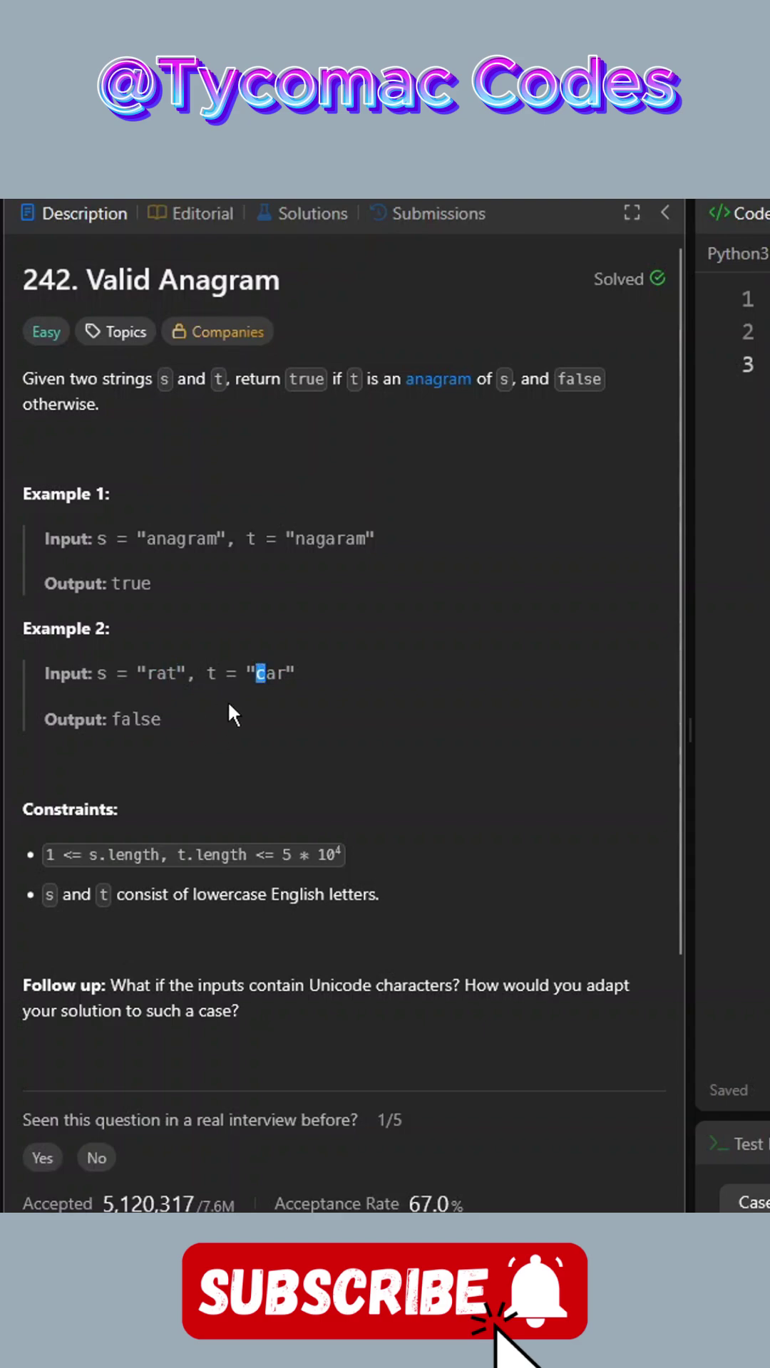
mouse_move(352, 694)
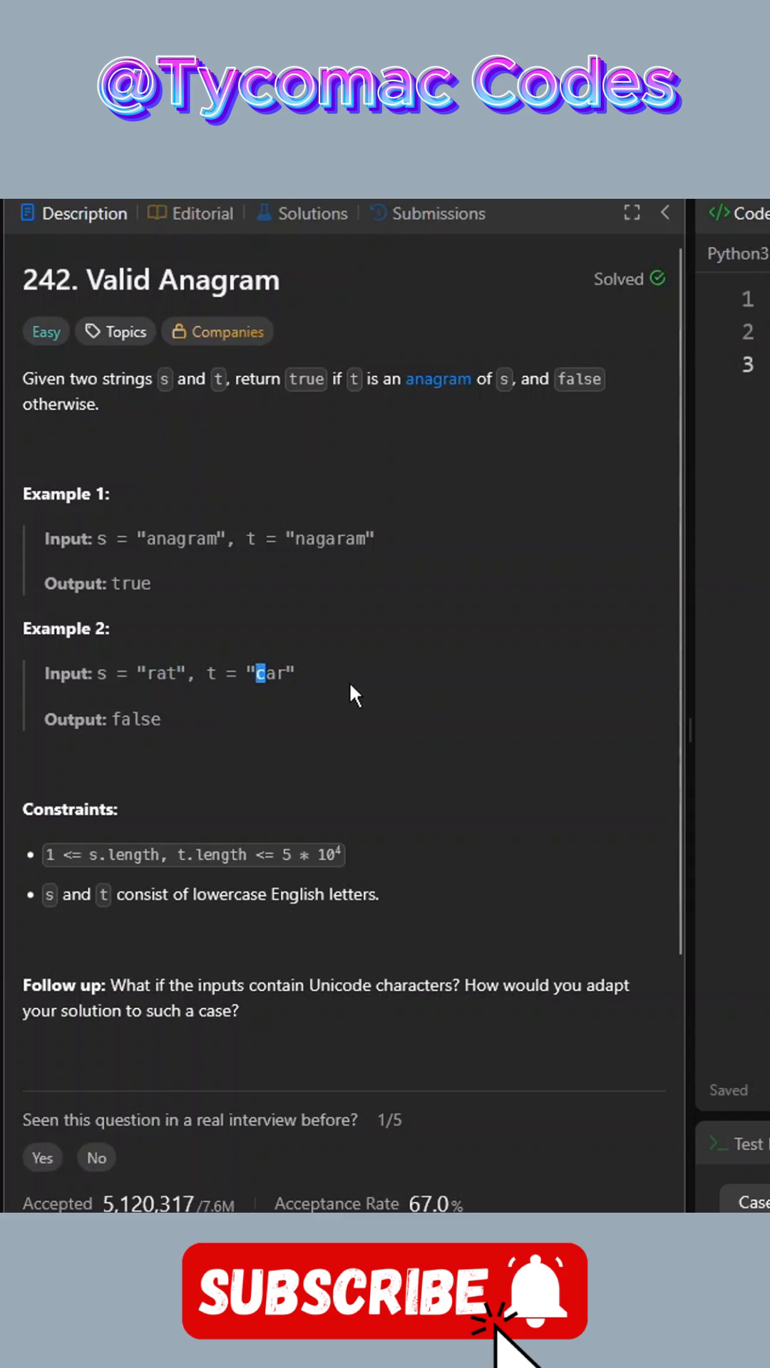
double_click(132, 719)
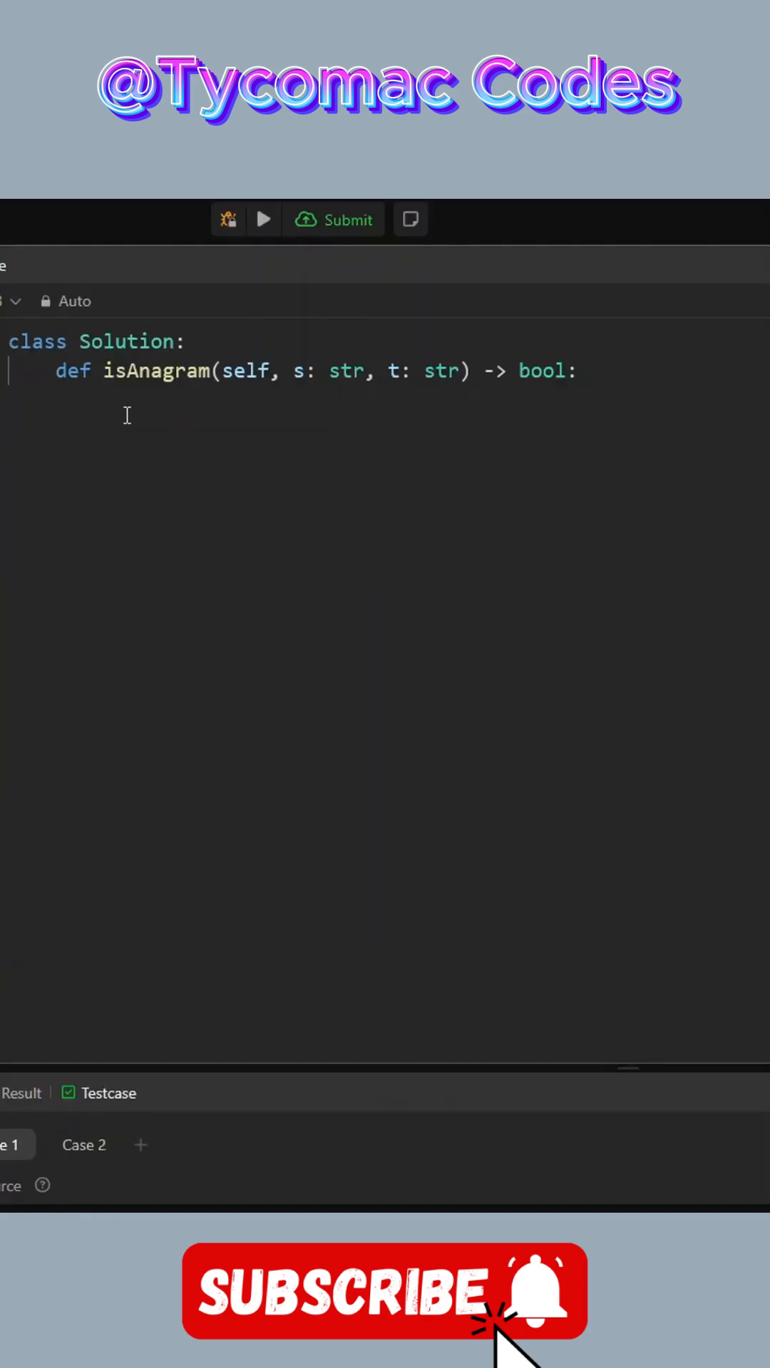
text(def)
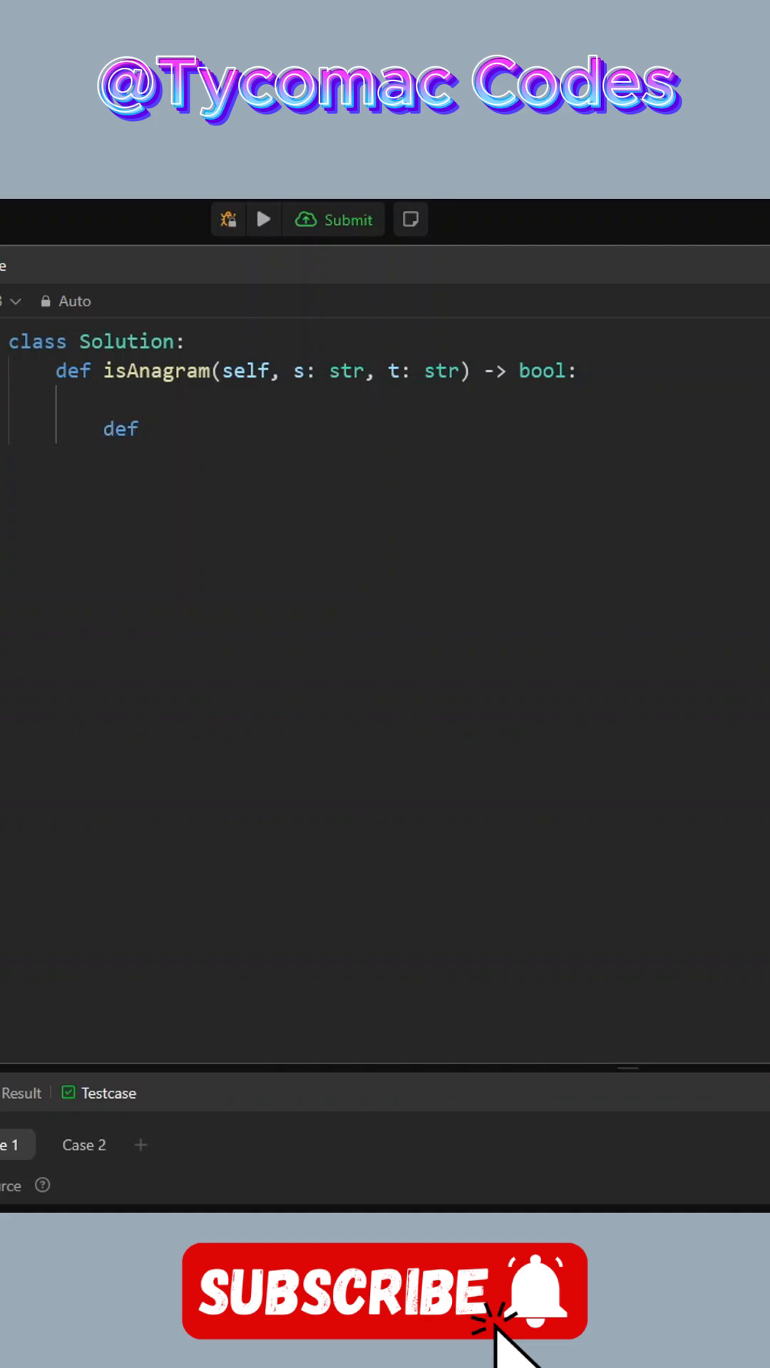
text(counter)
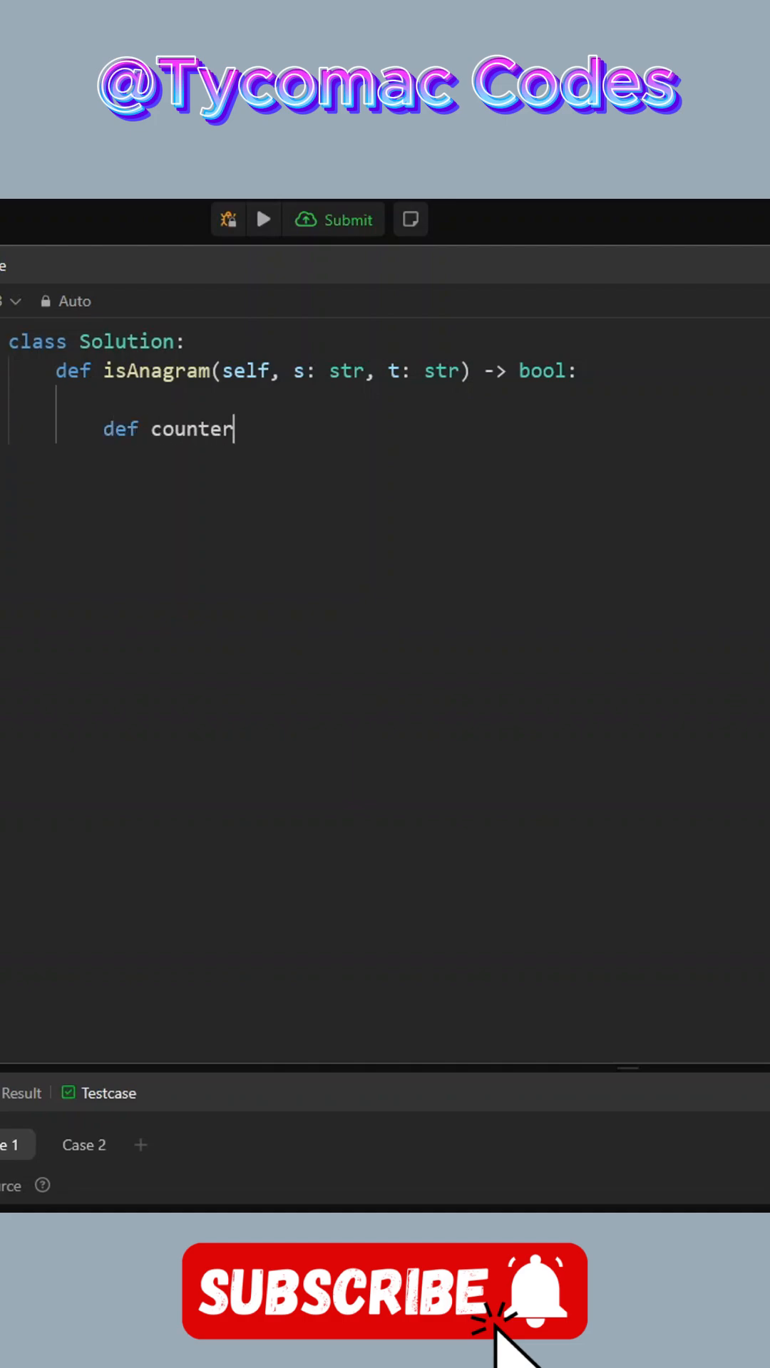
text((string):)
text(co)
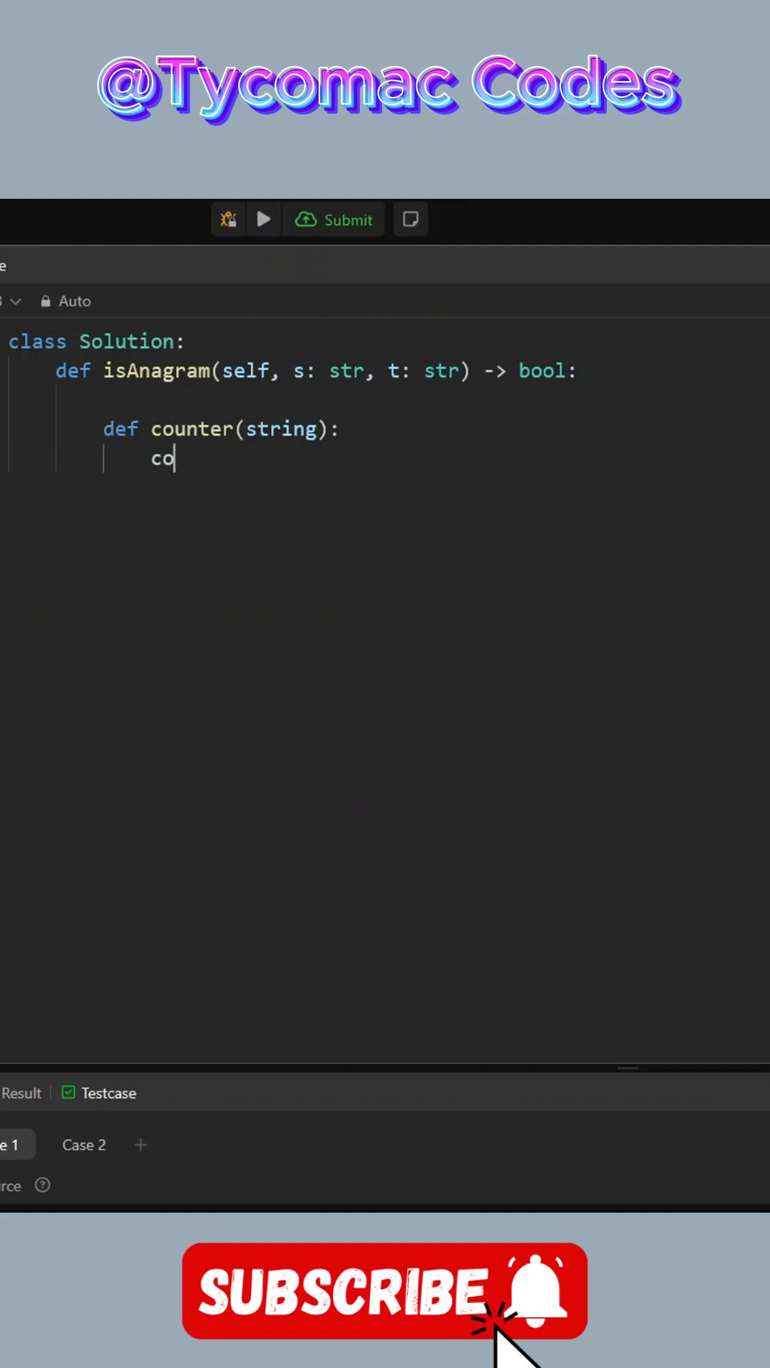
text(unt = {)
text(for)
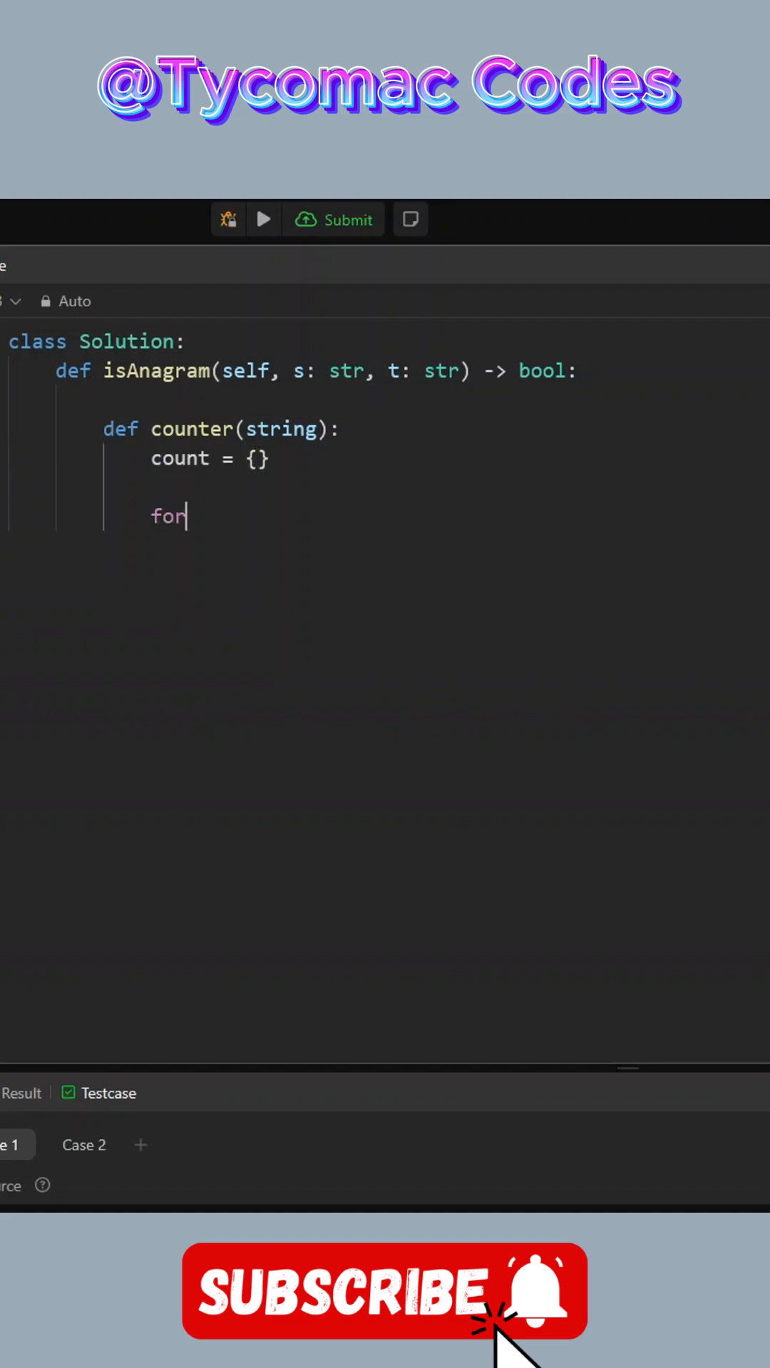
text(char in)
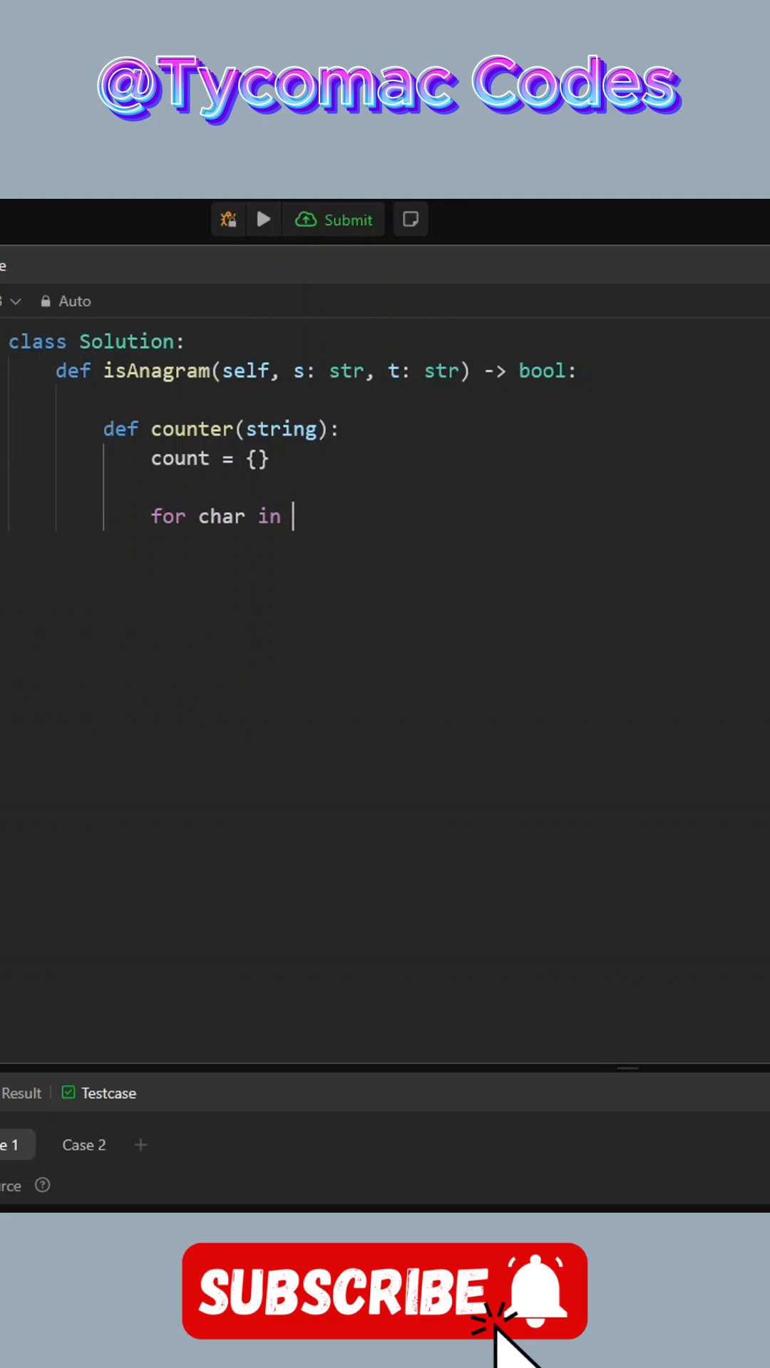
text(string:)
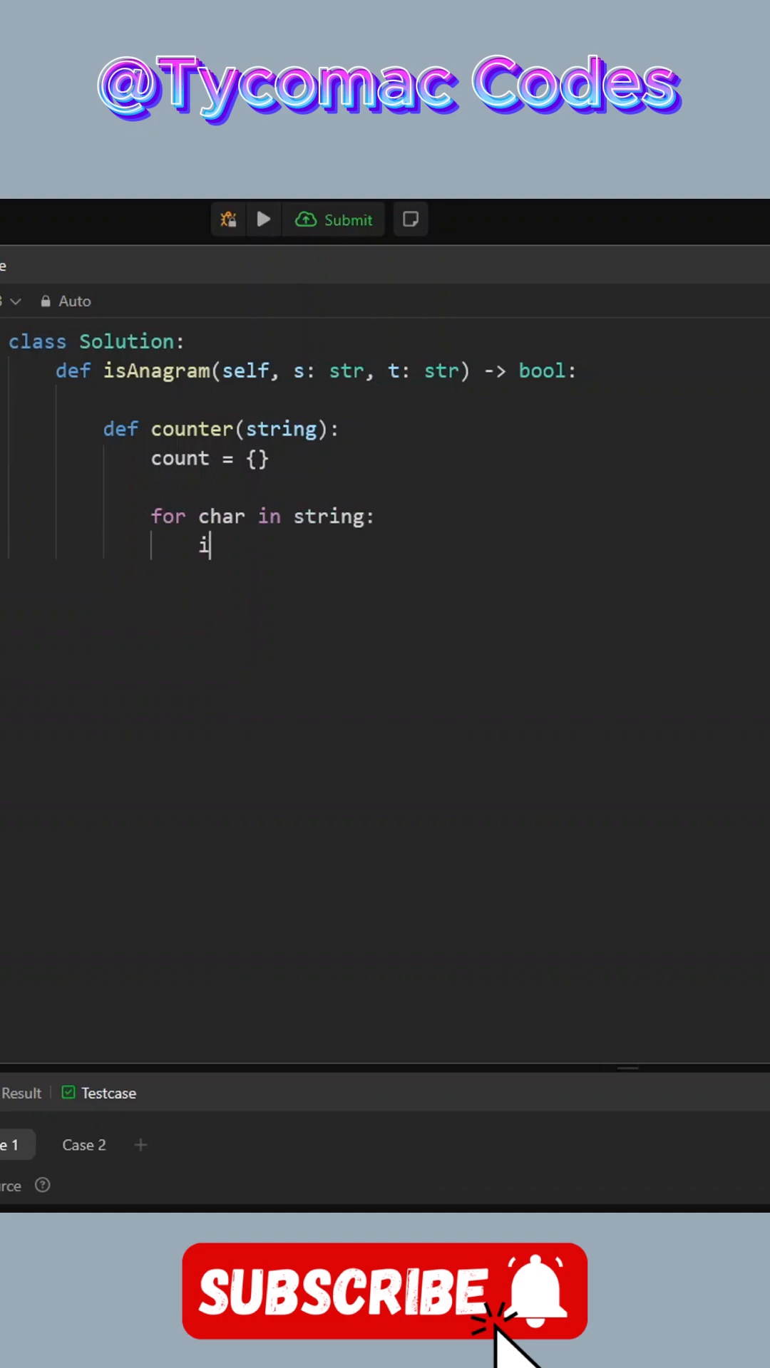
Increment count[char] if the character is already counted, otherwise set it to 1.
text(f char in cou)
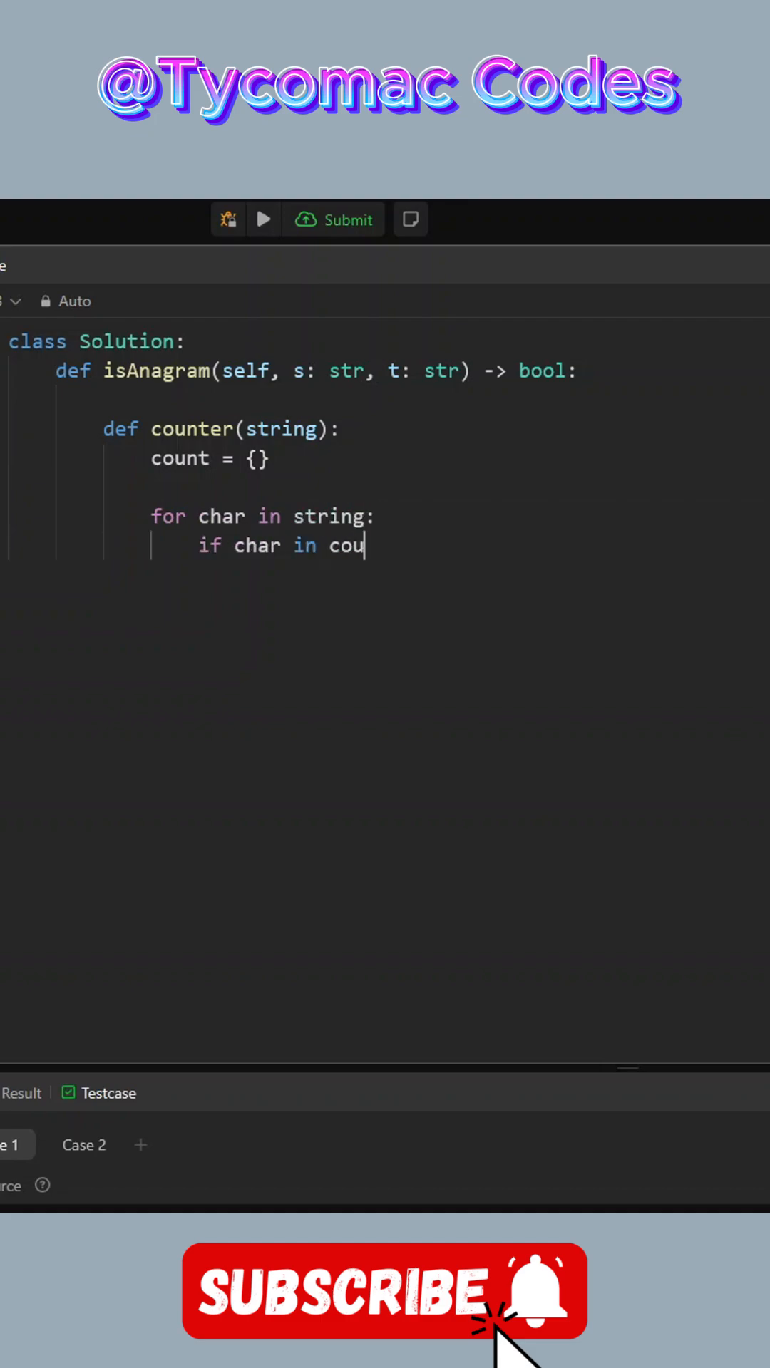
text(nt:)
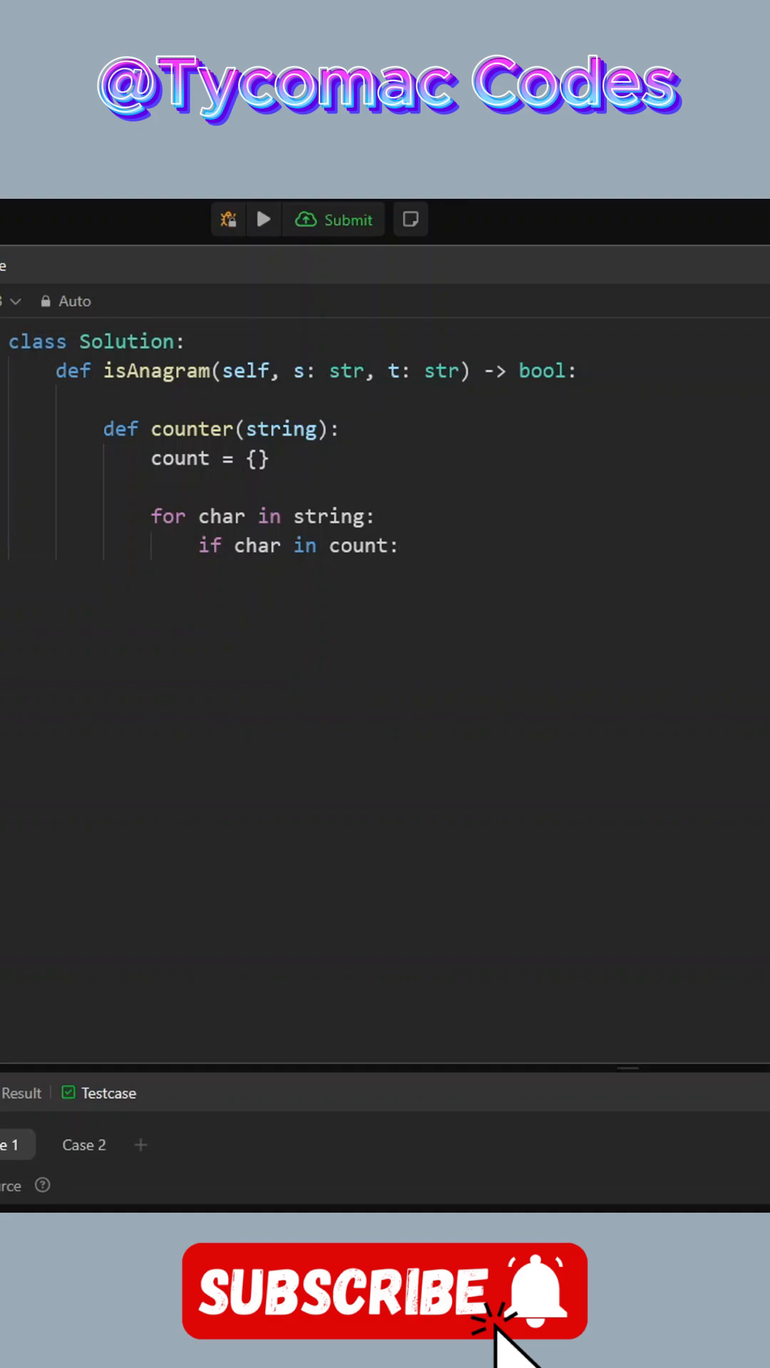
text(count[char])
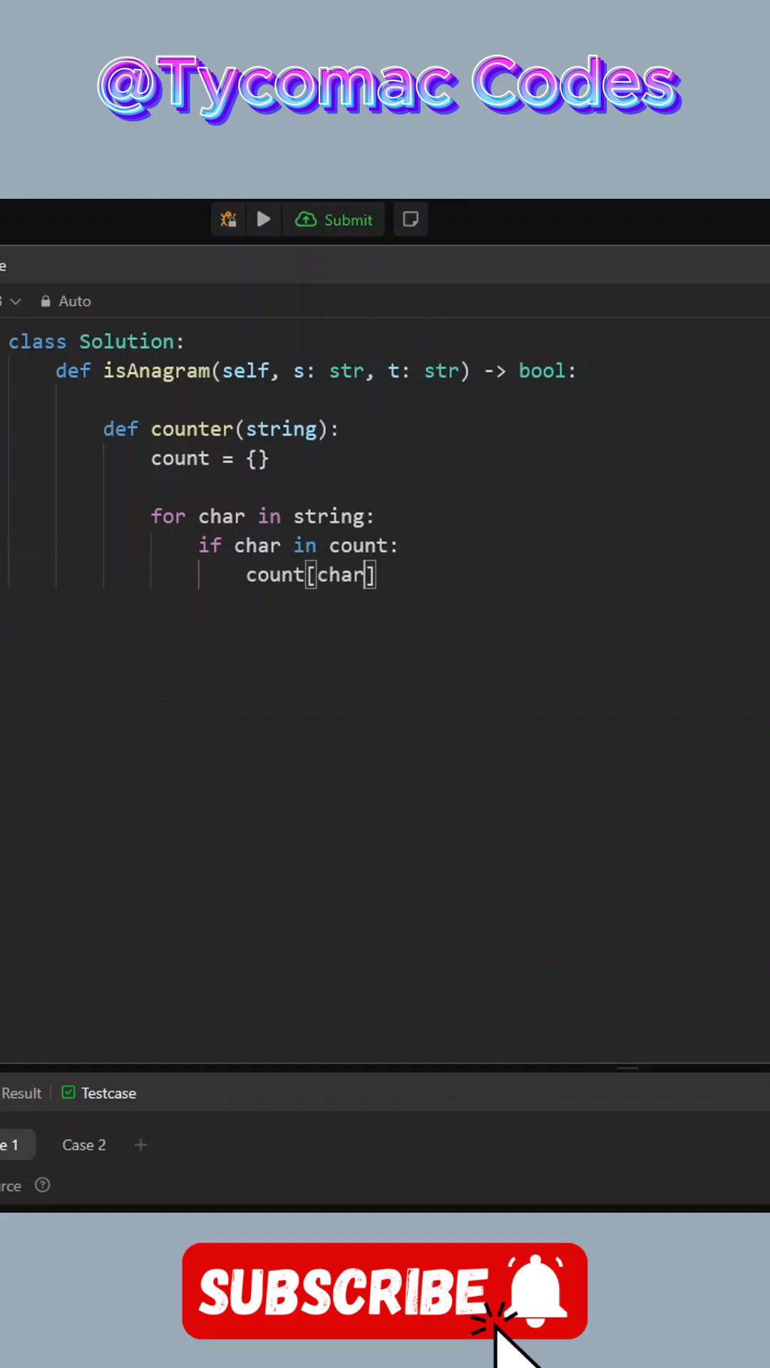
text(+= 1)
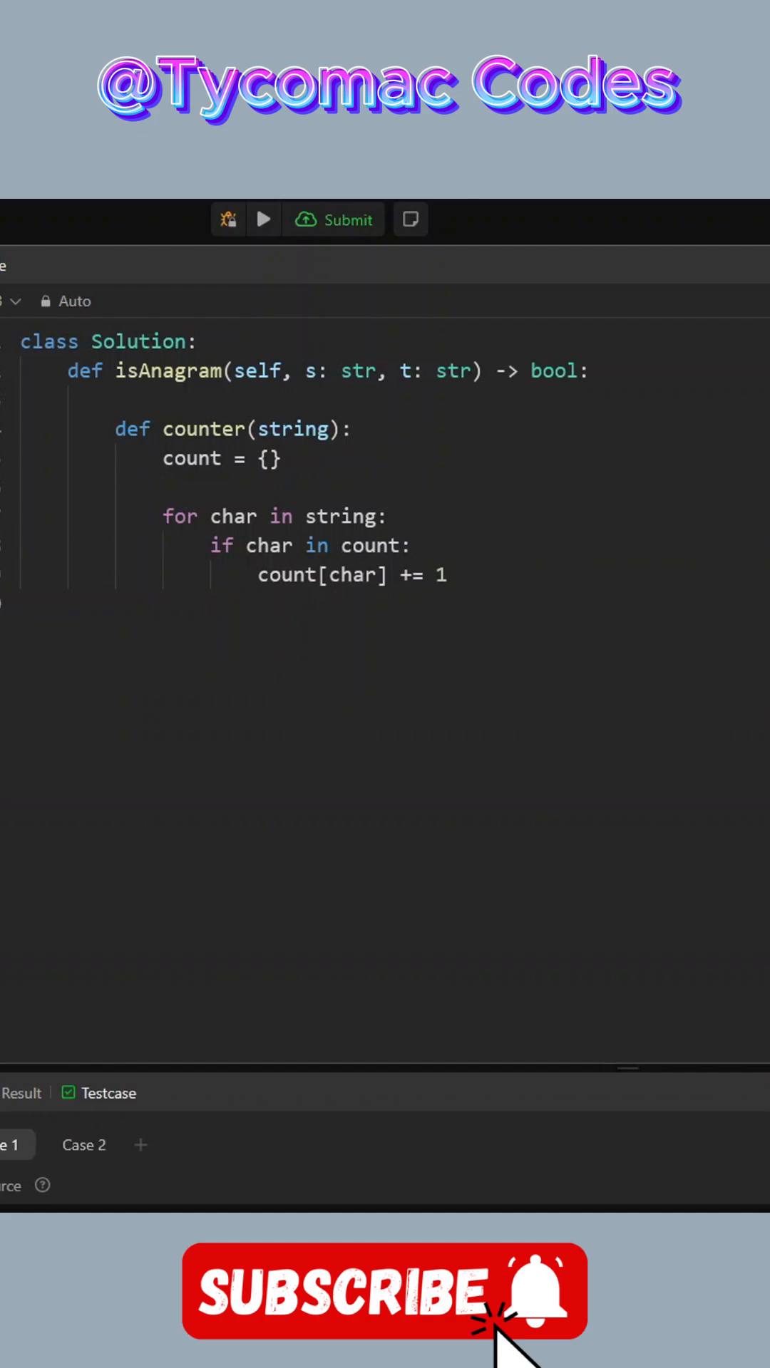
text(else:)
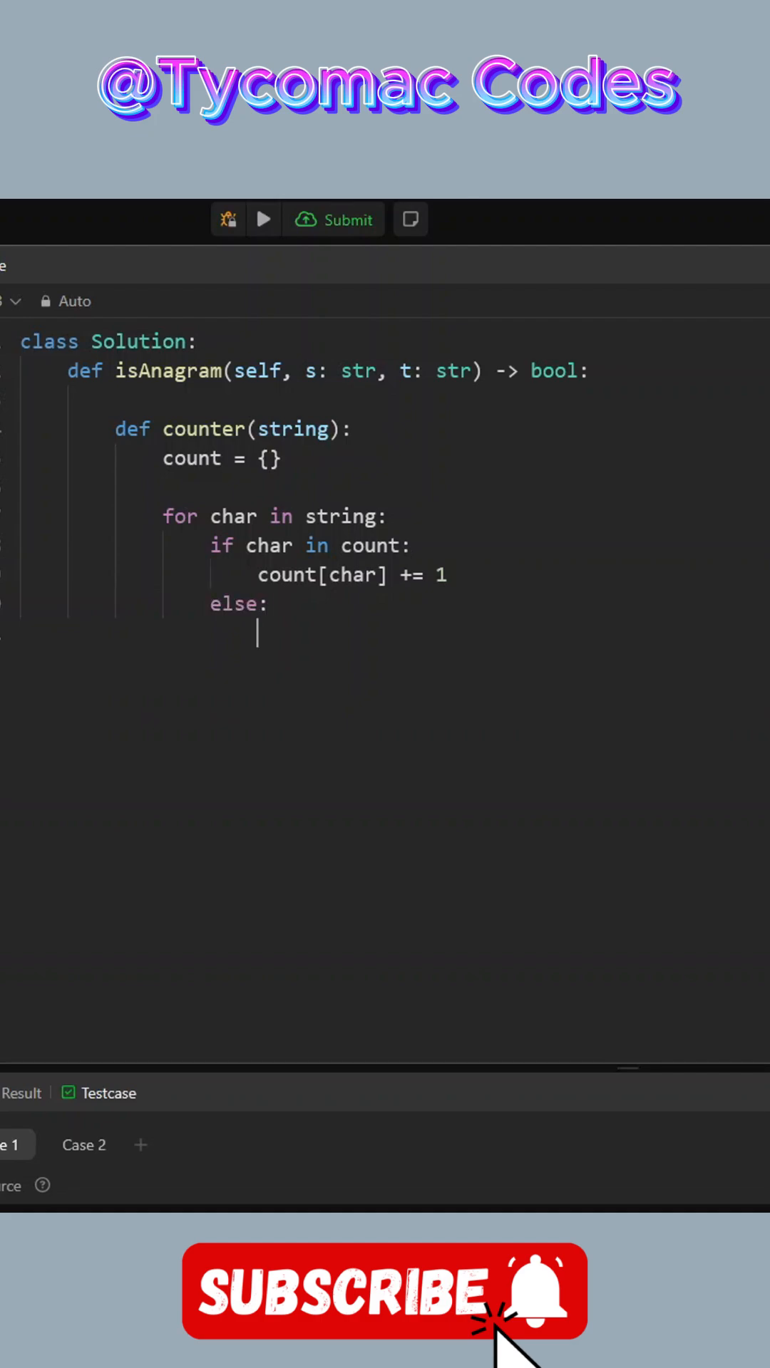
text(count[cha)
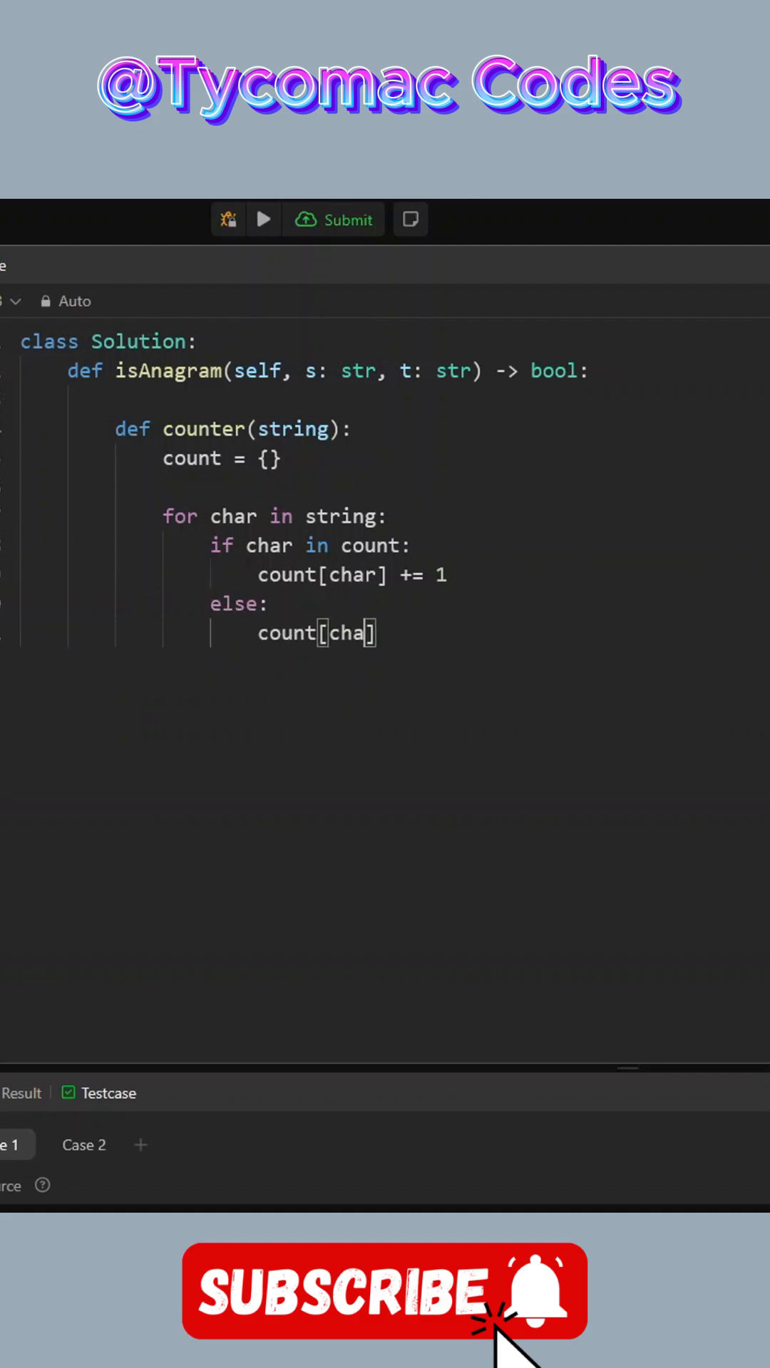
text(r] =  1)
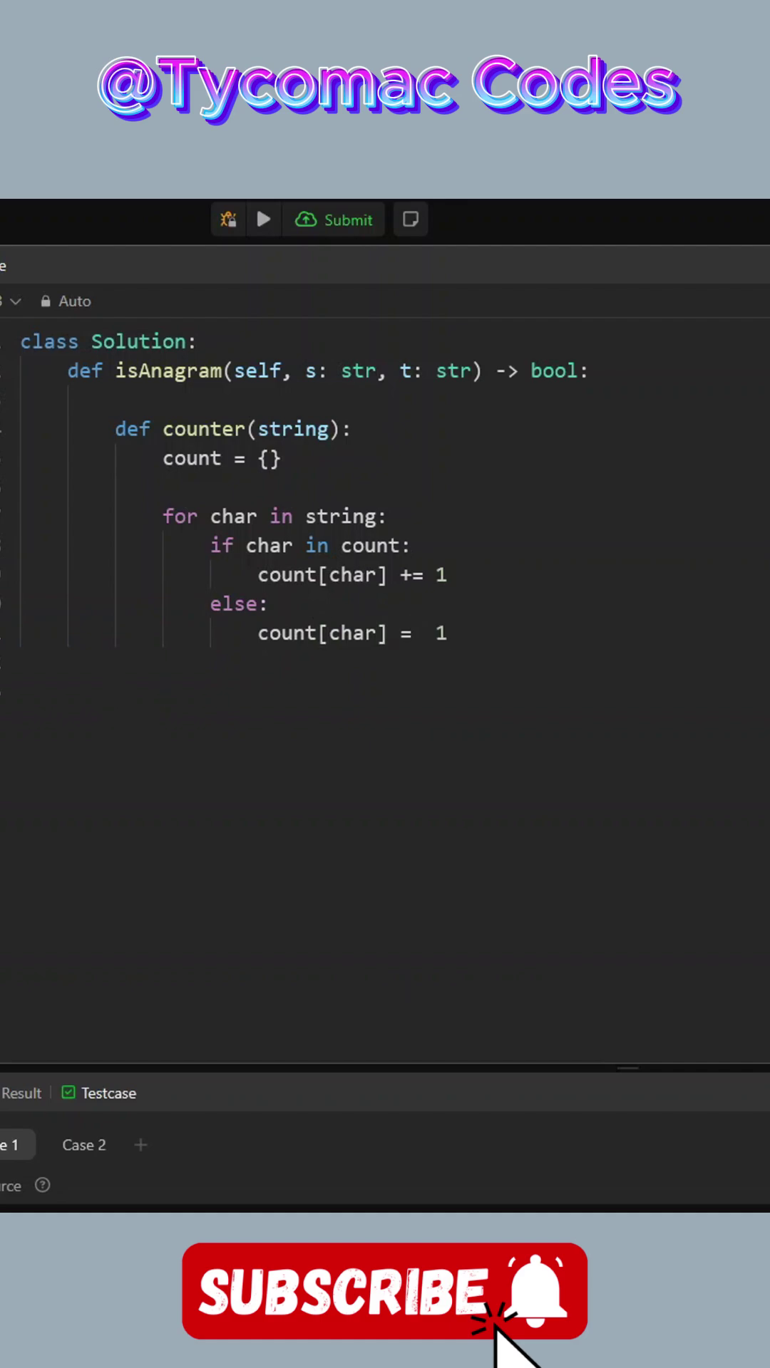
Store counter(s) as s_count and counter(t) as t_count.
text(s_count =)
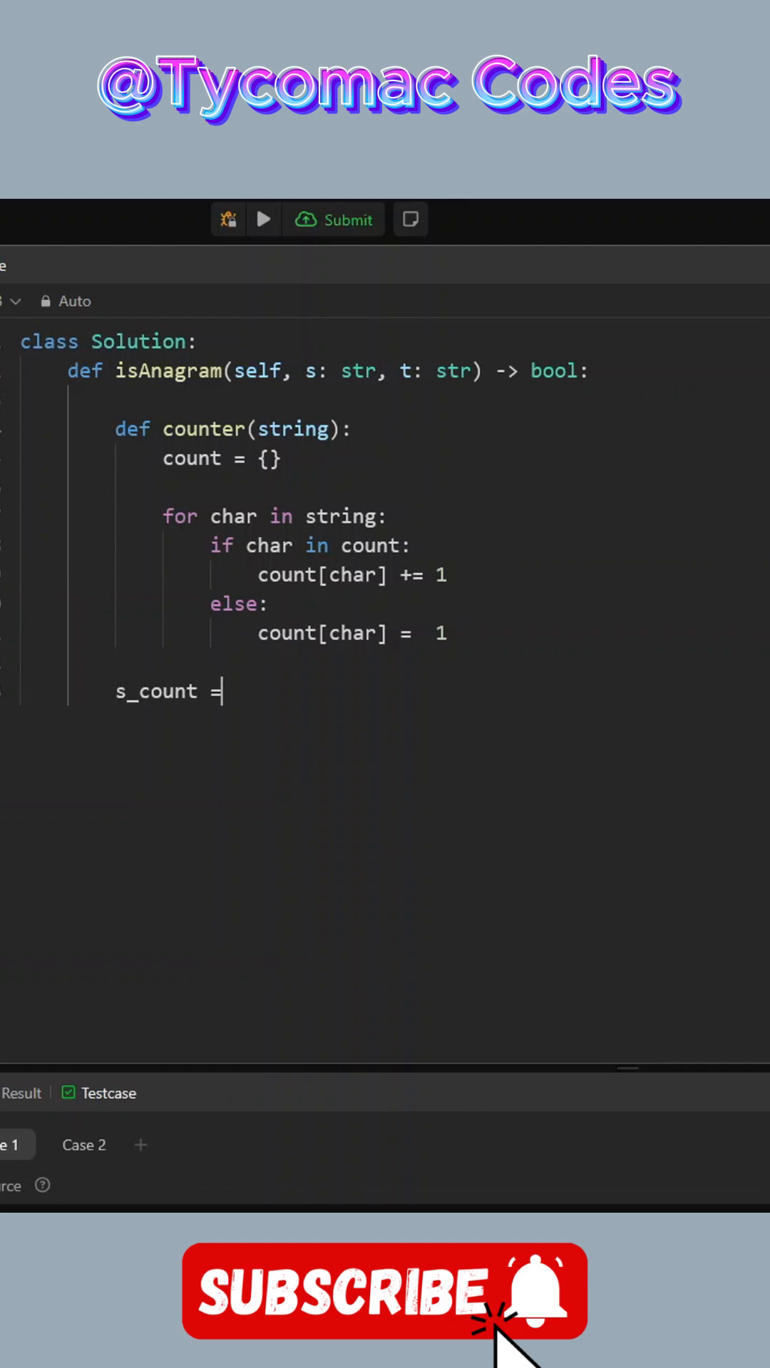
text(counter)
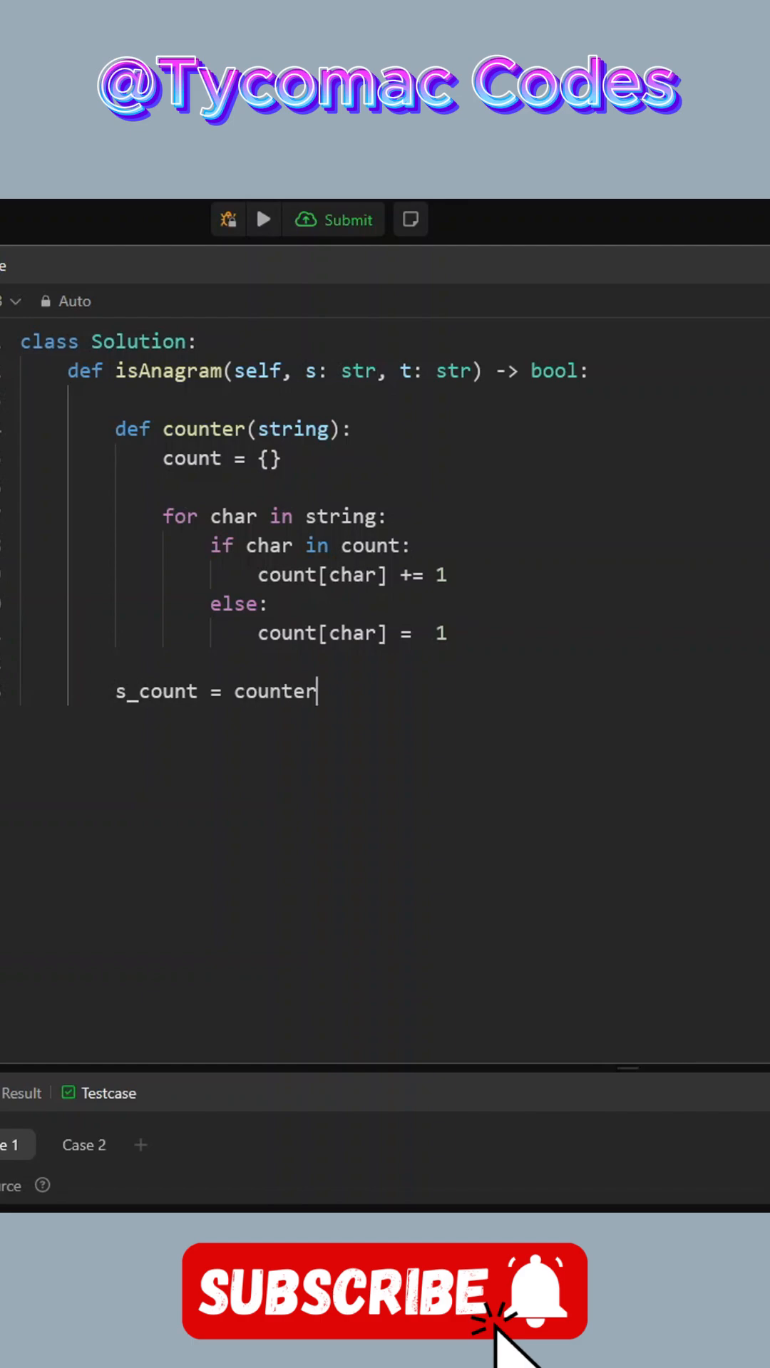
text((s))
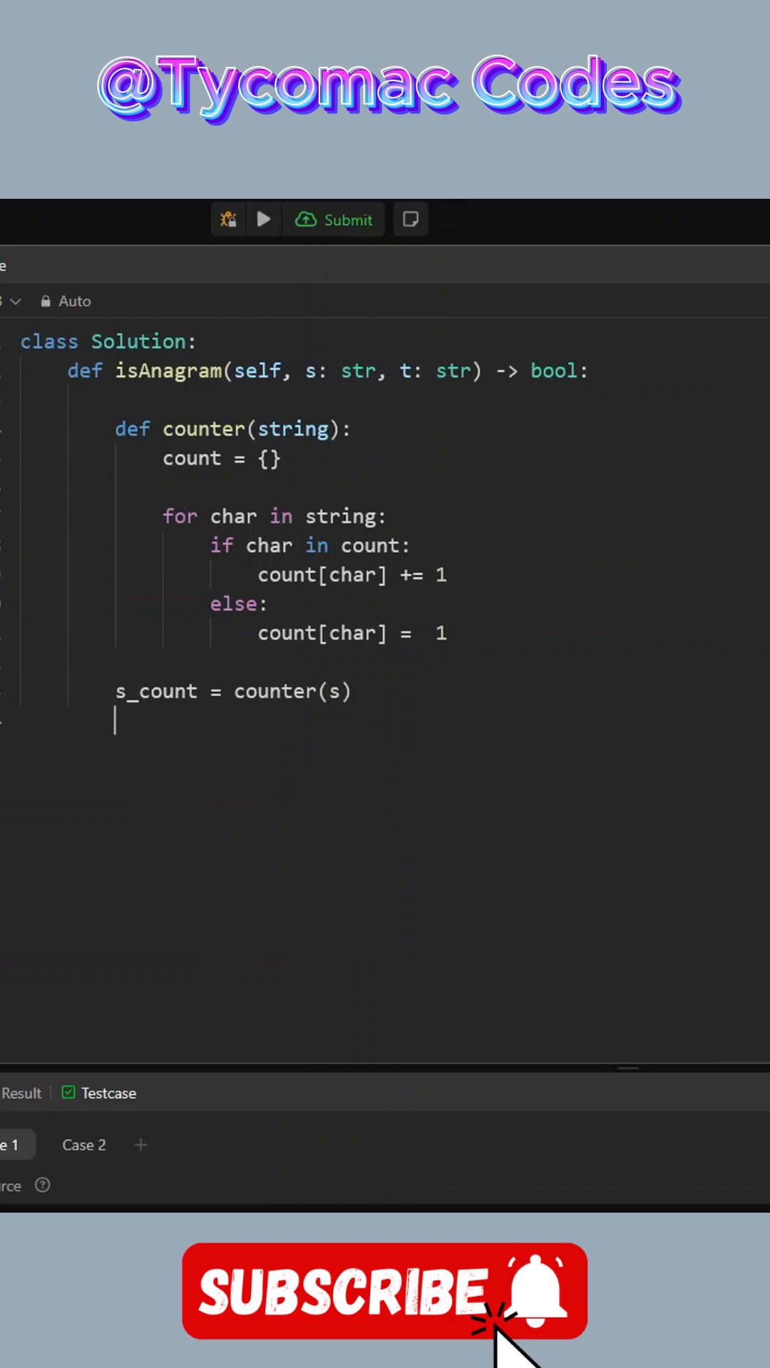
text(t_count =)
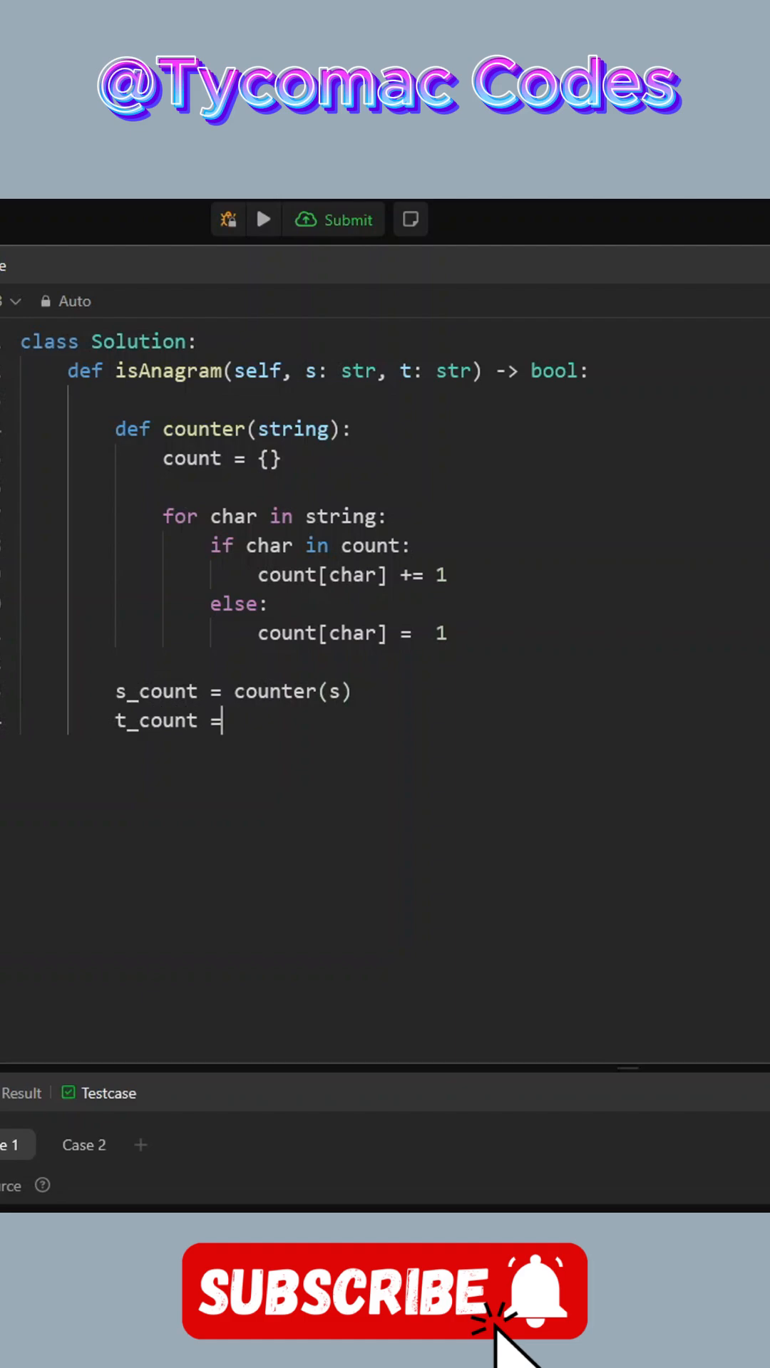
text(counter())
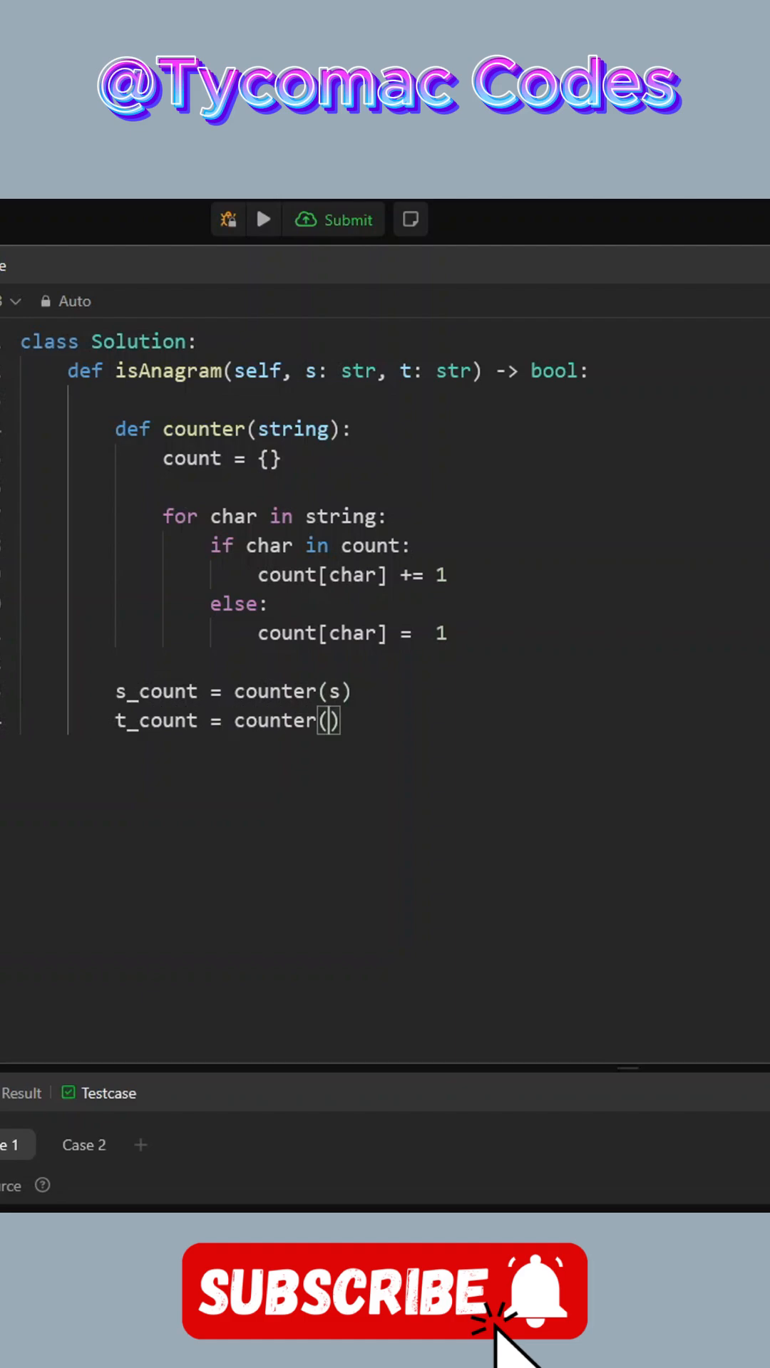
text(t)
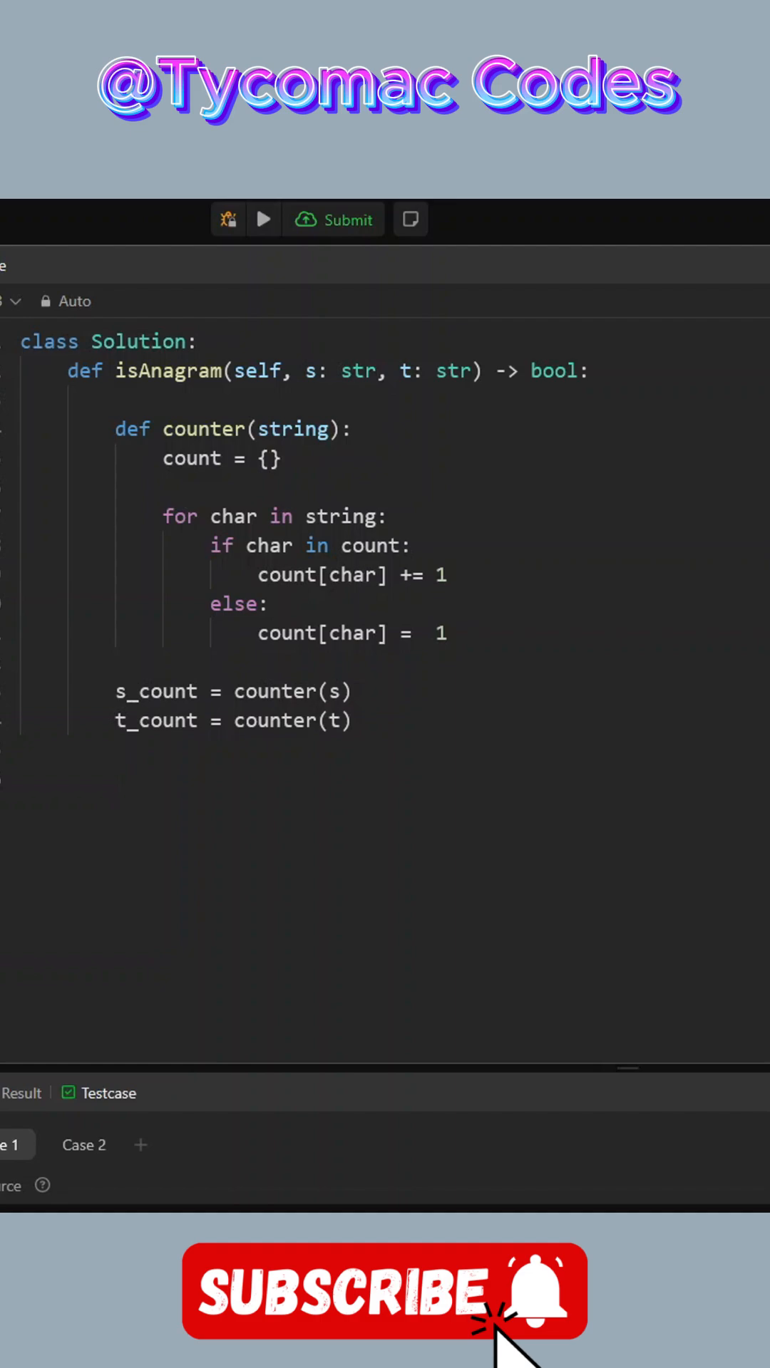
Loop over char, count in s_count.items().
text(for)
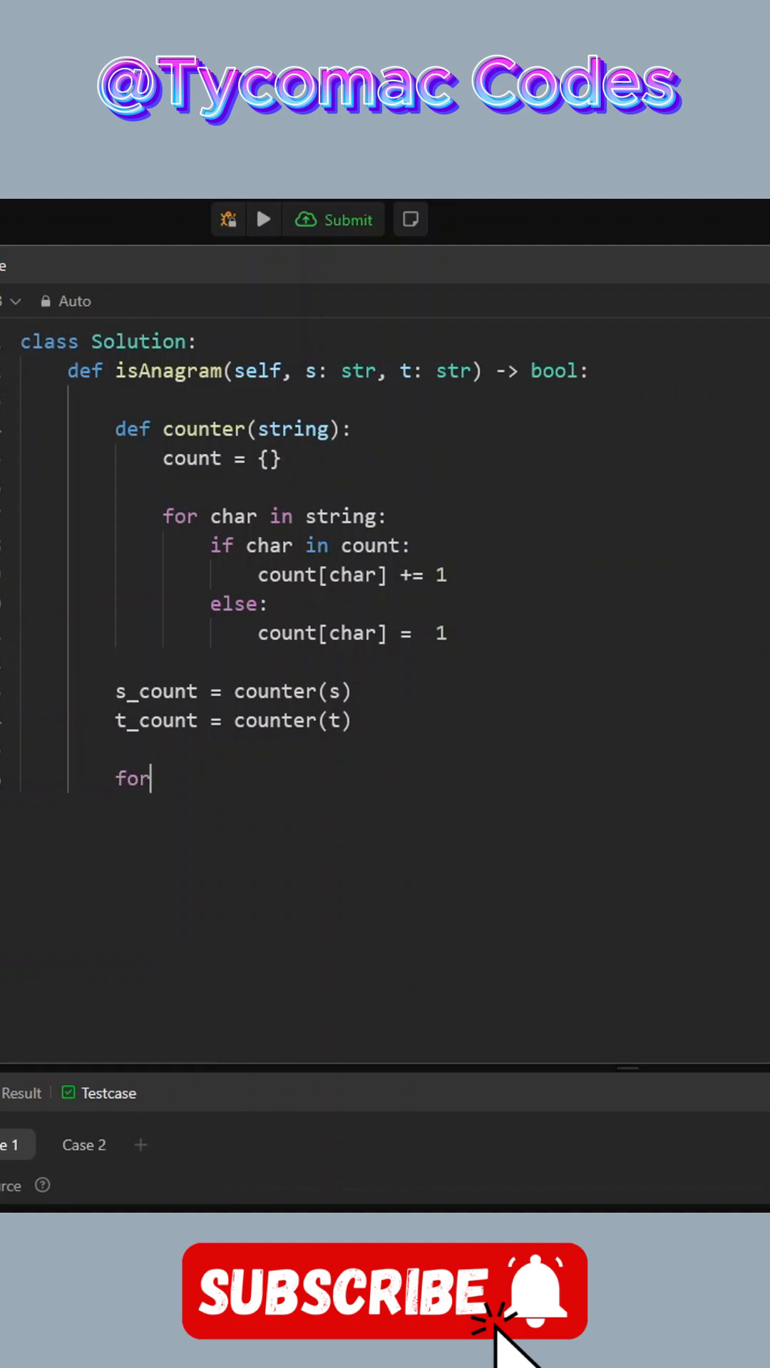
text(c)
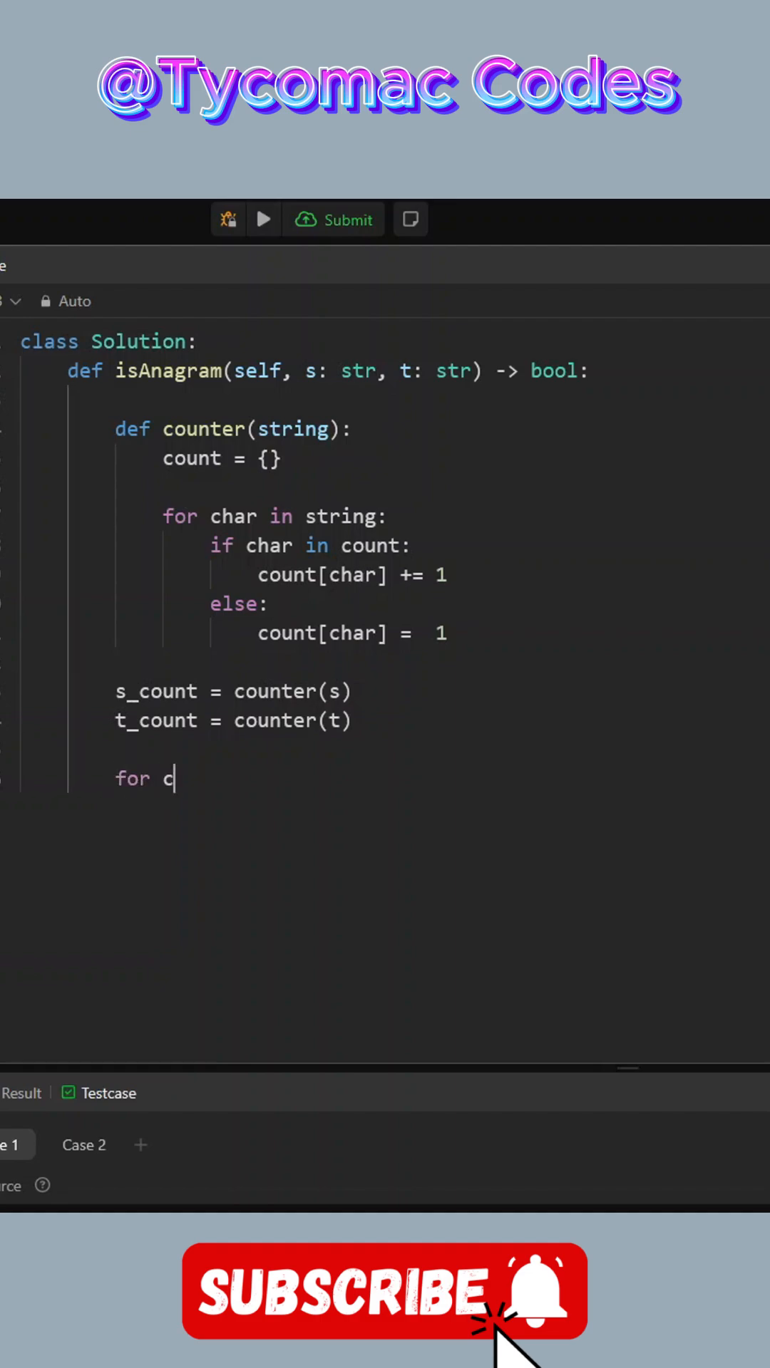
text(har, count)
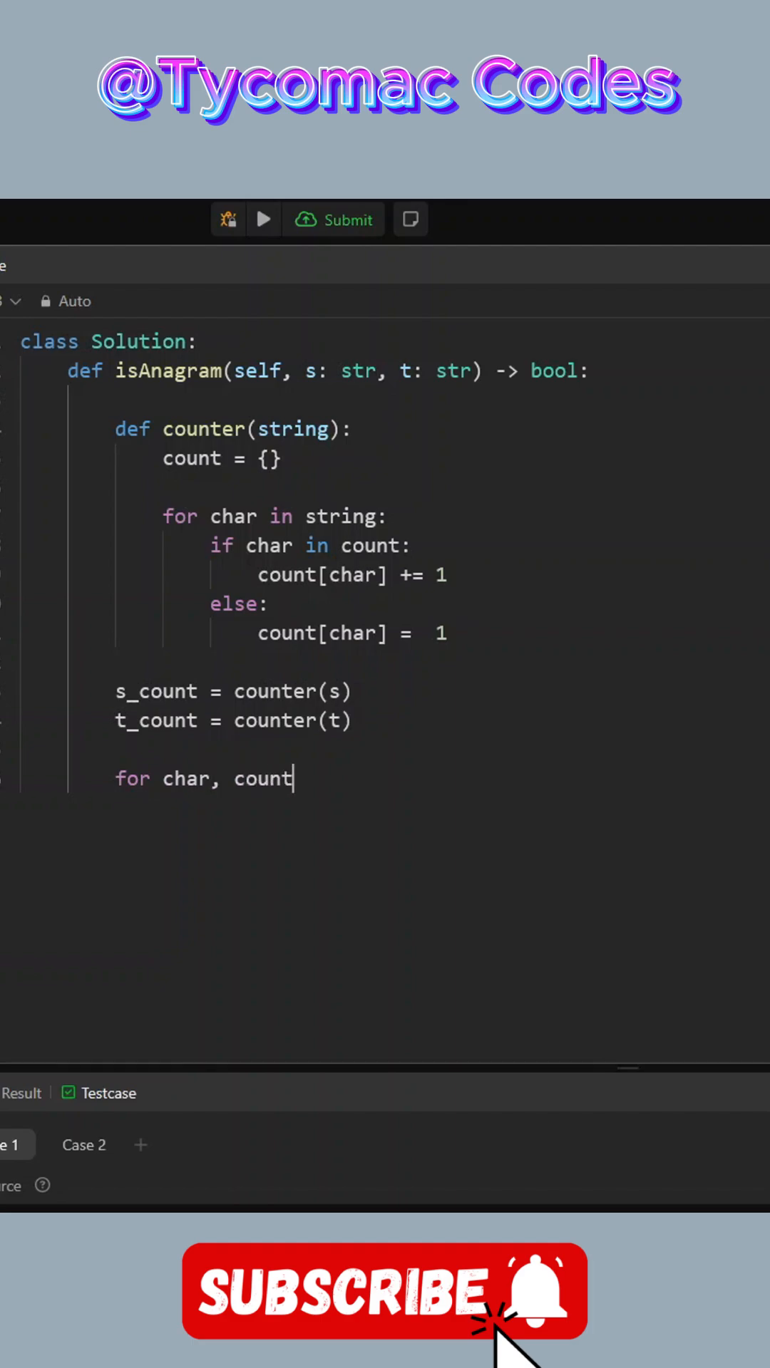
text(in s_cou)
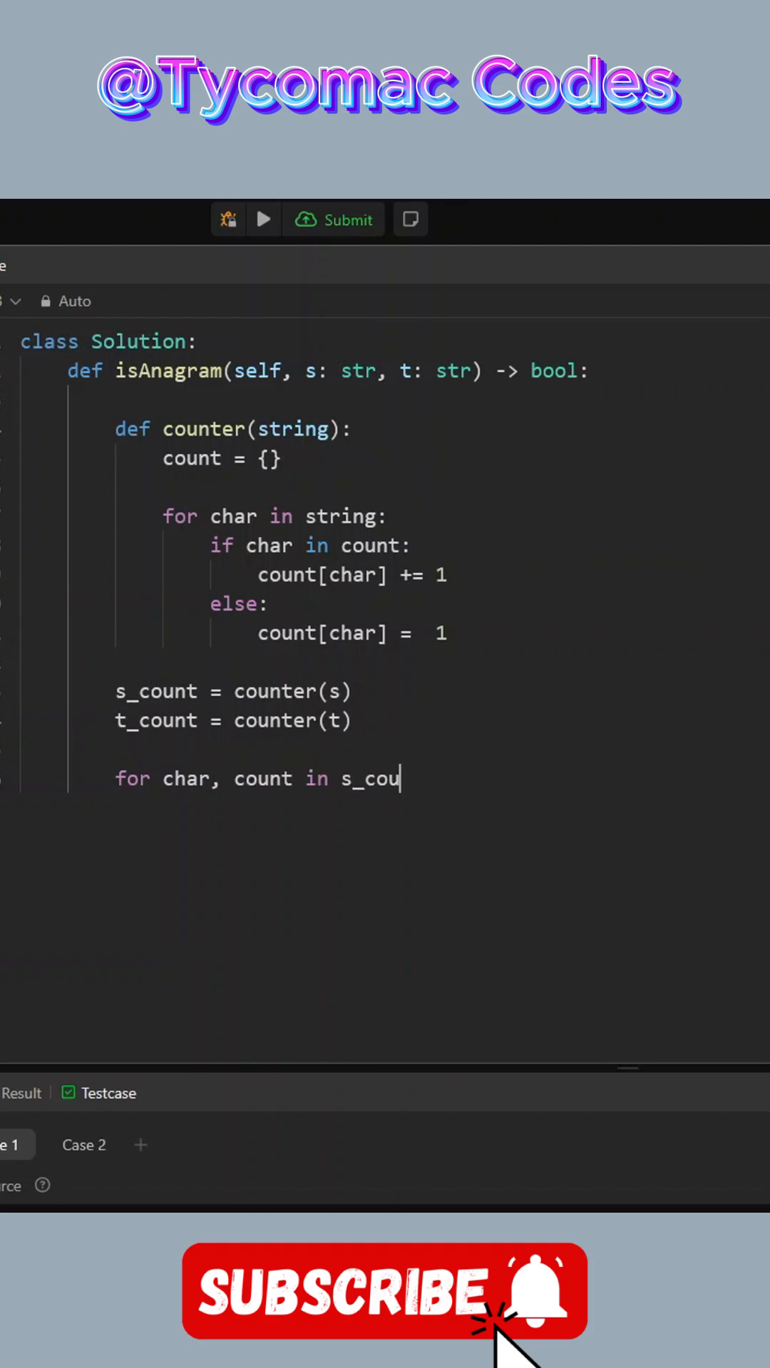
text(nt.it)
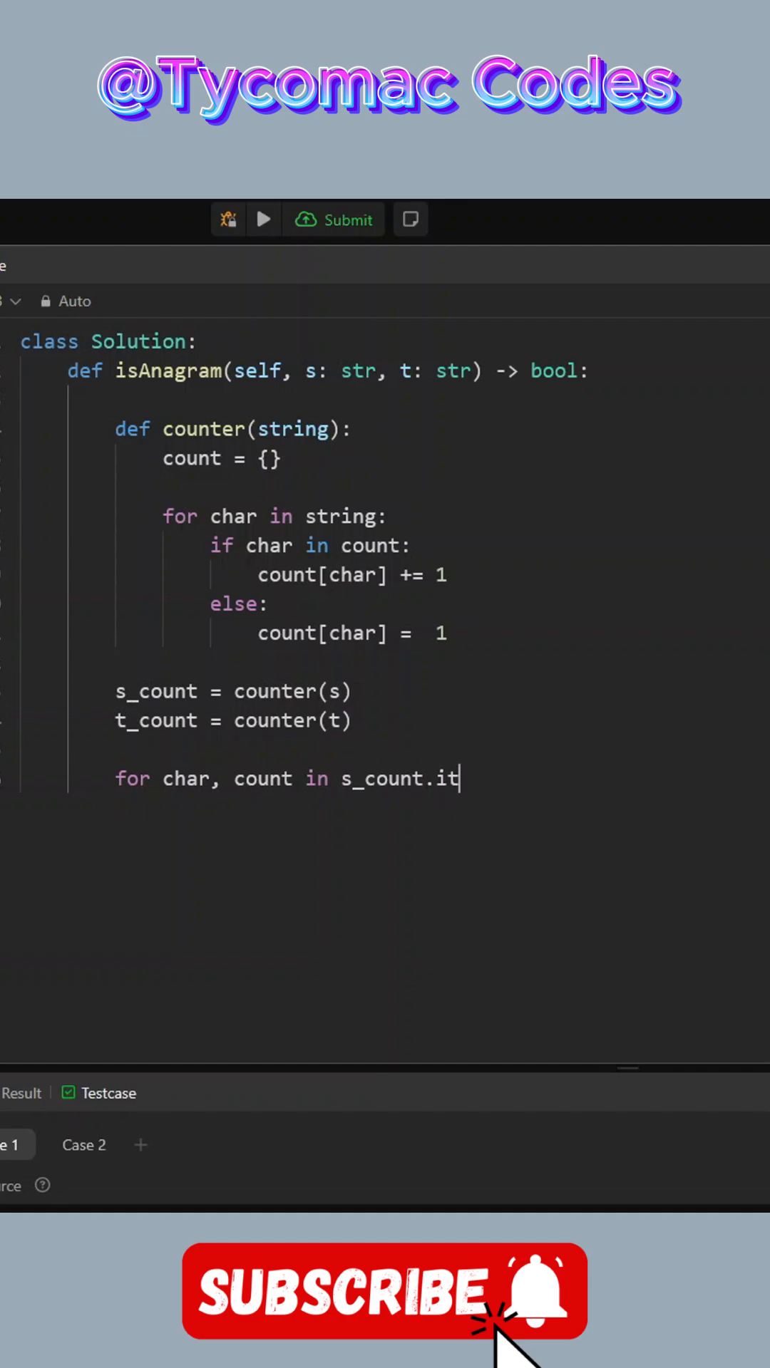
text(ems():)
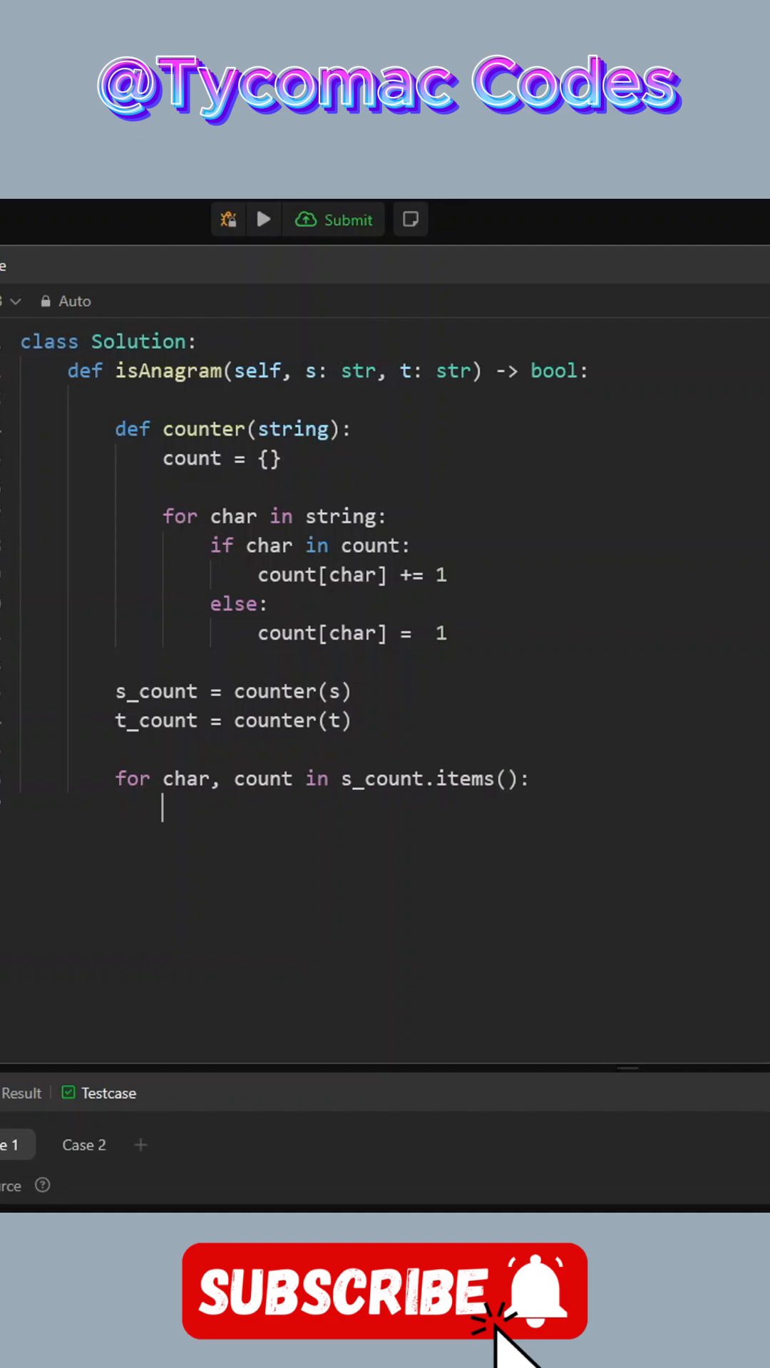
Return False unless char is in t_count with an equal count.
text(if char in)
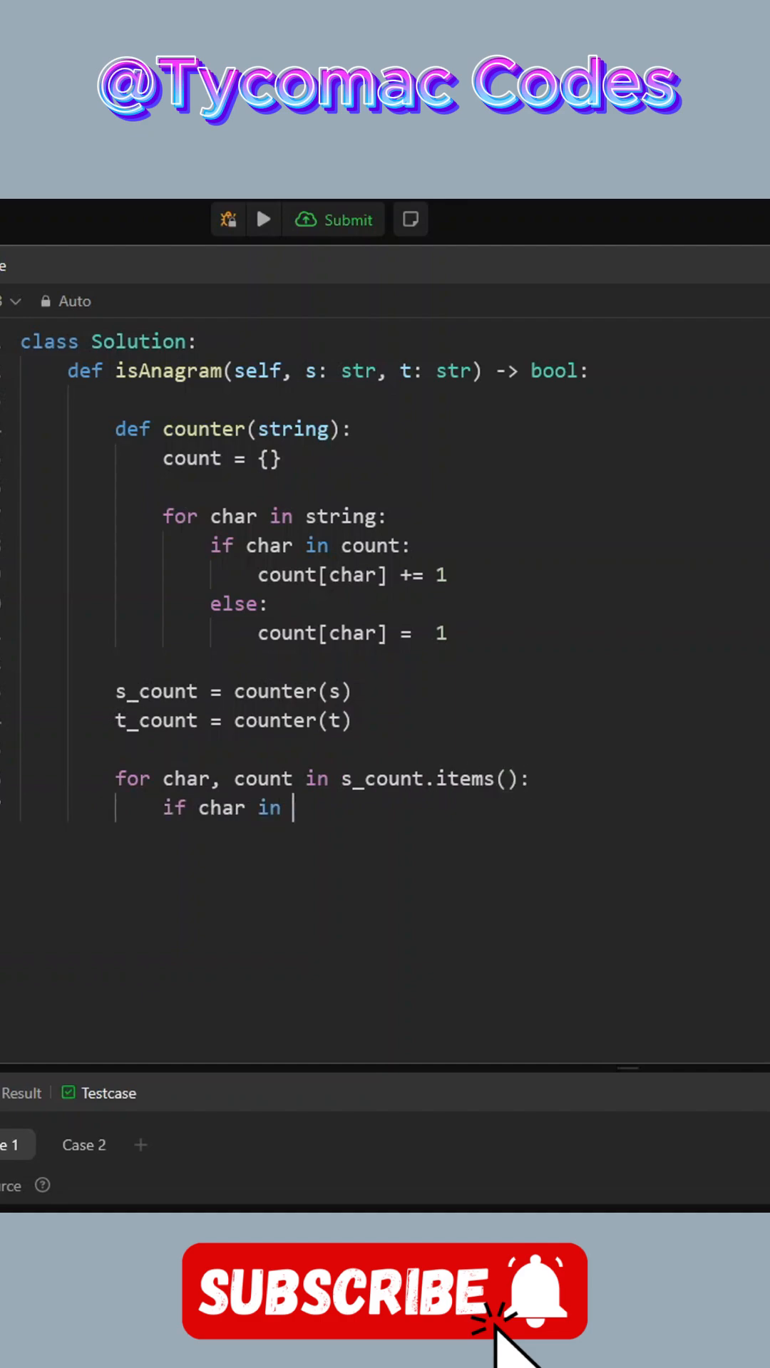
text(t_)
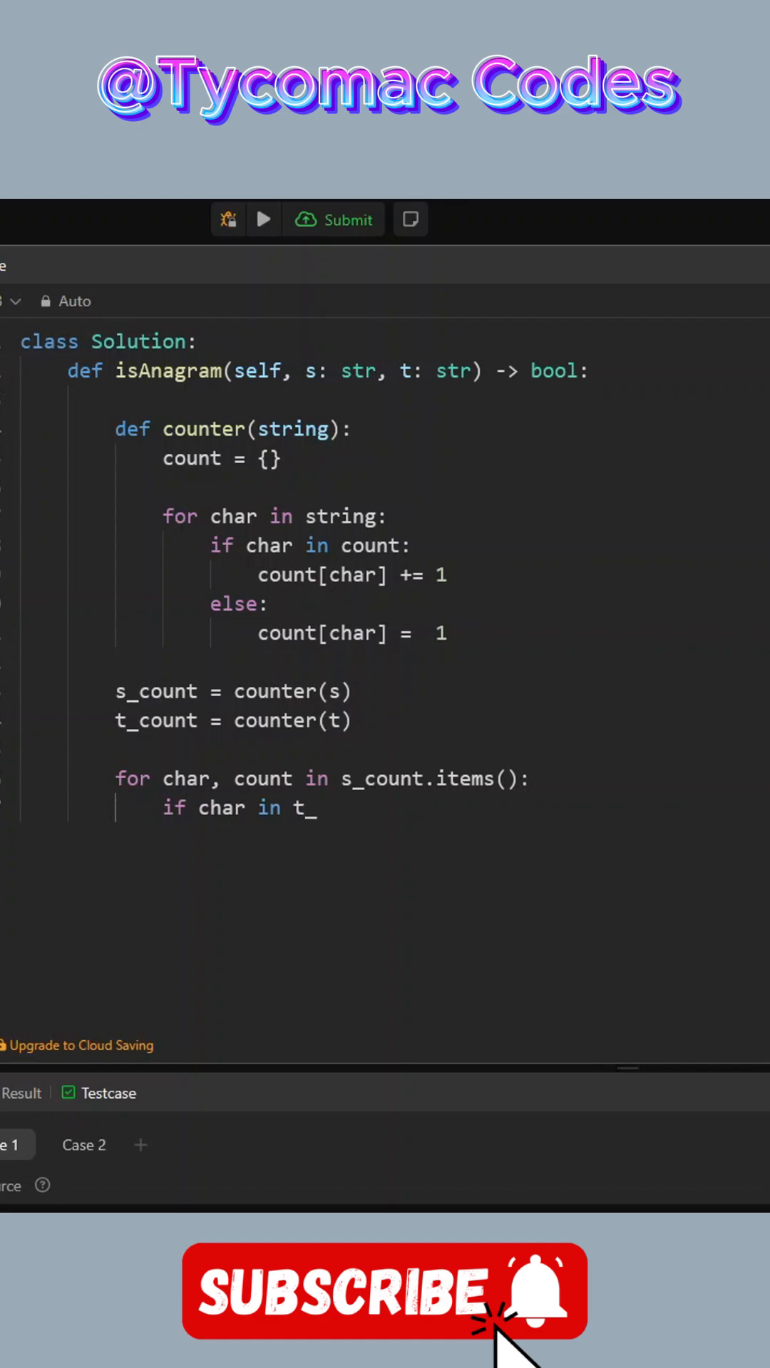
text(count and)
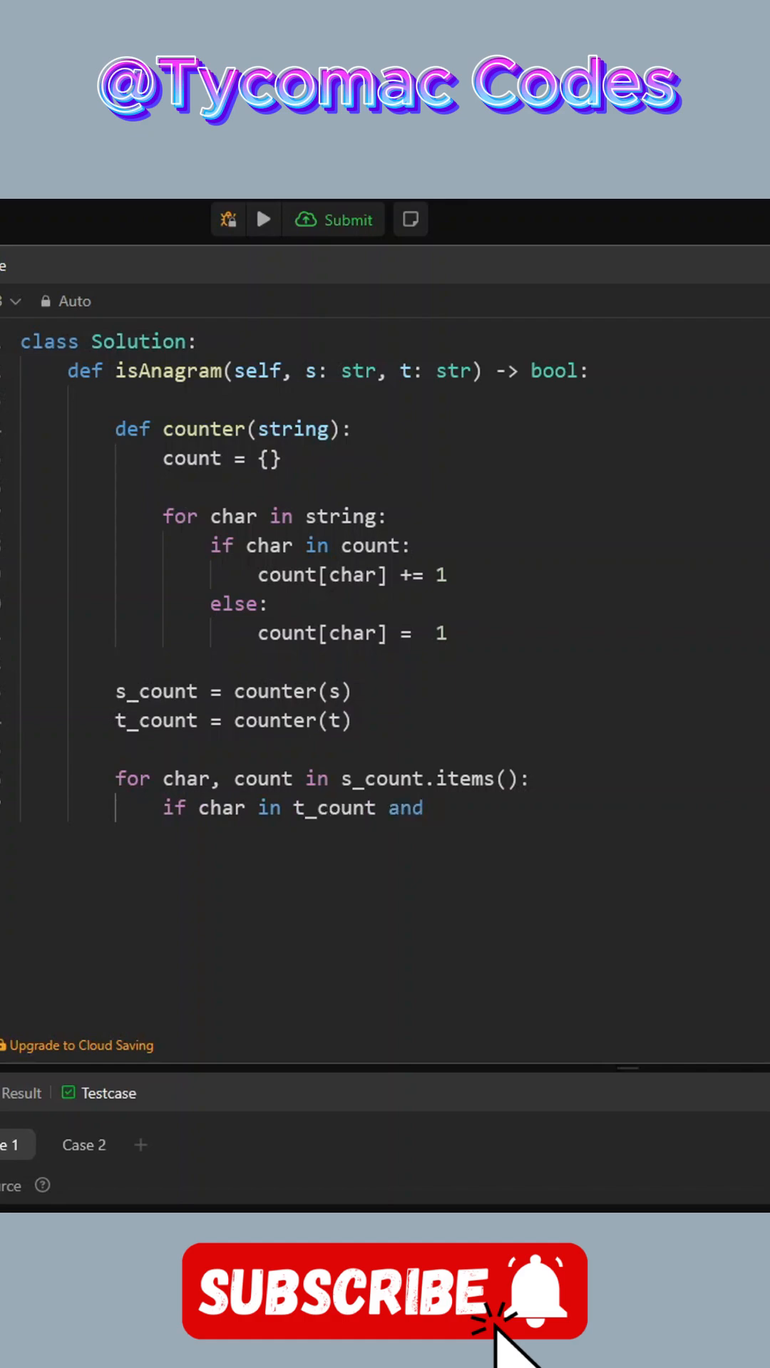
text(count ==)
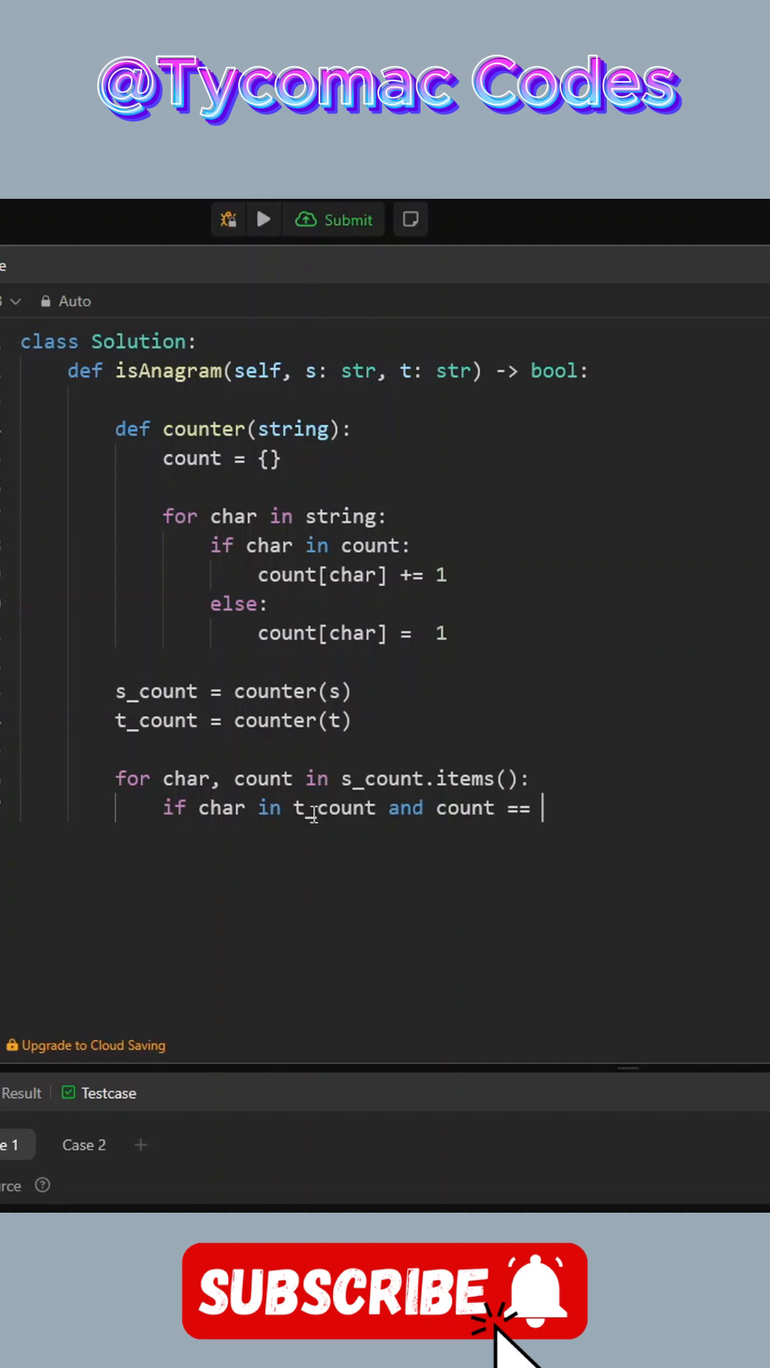
text(t_count[char]))
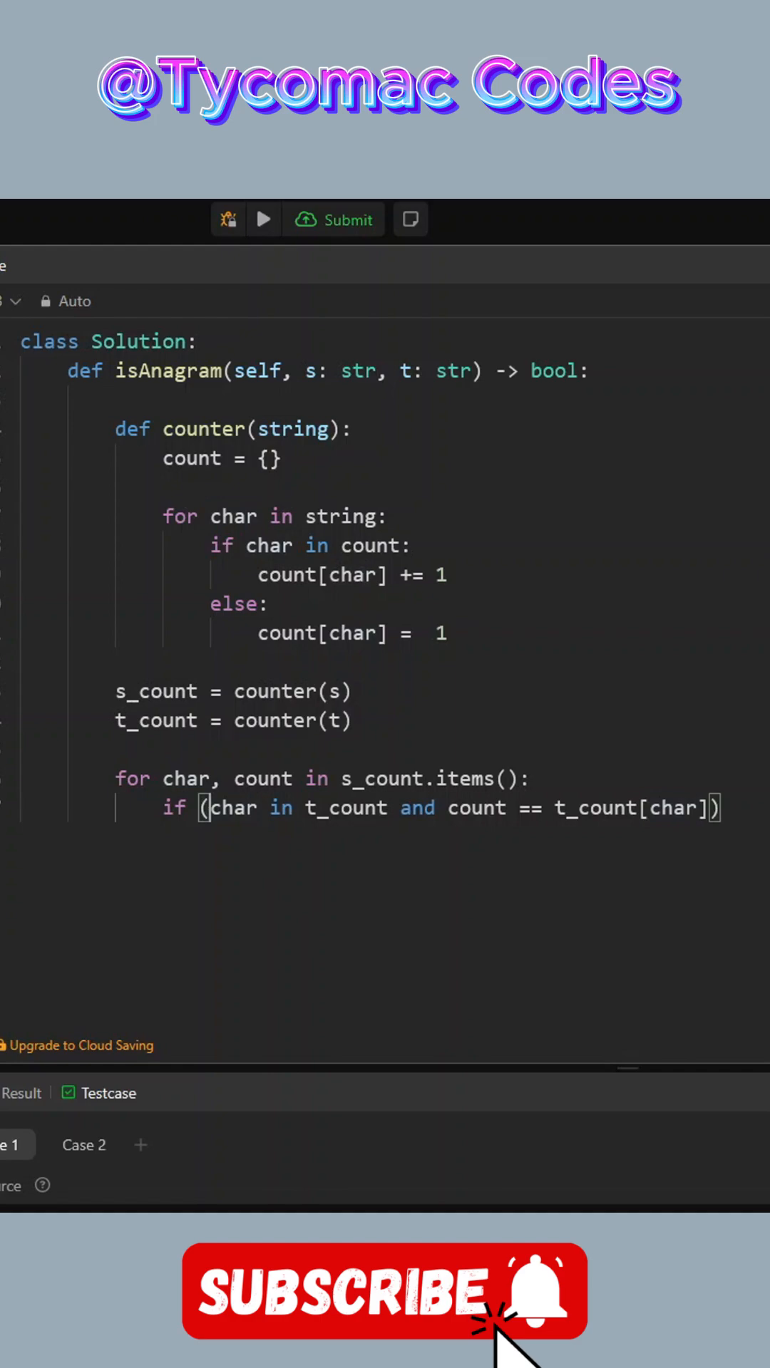
text(not)
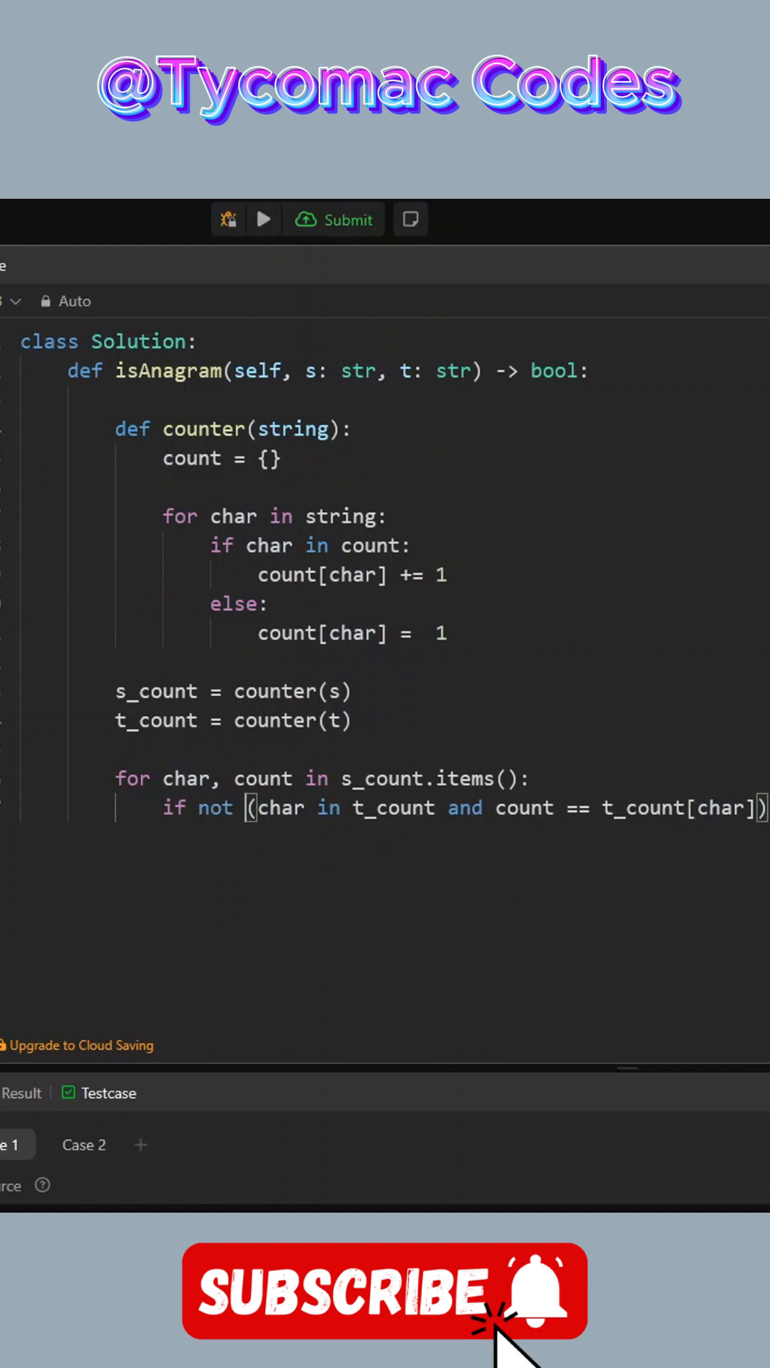
text(retu)
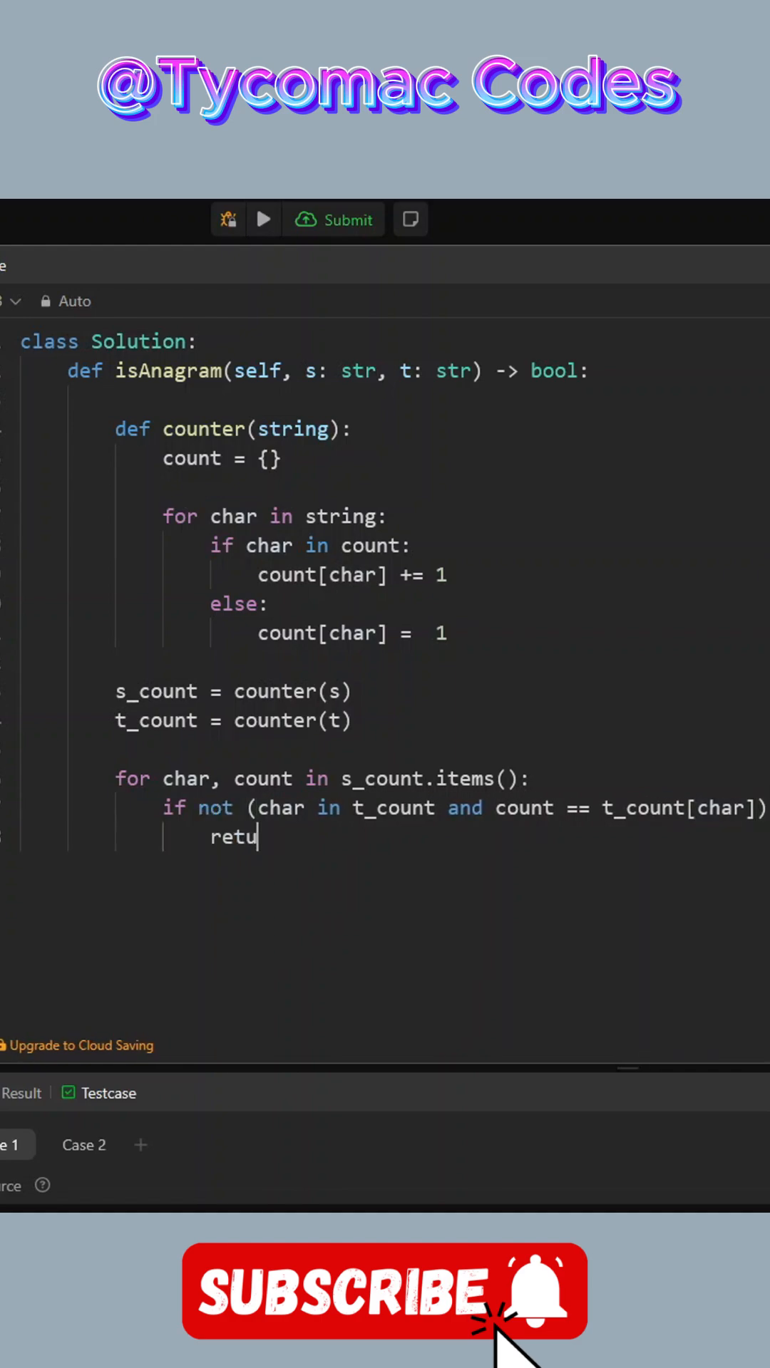
text(rn False)
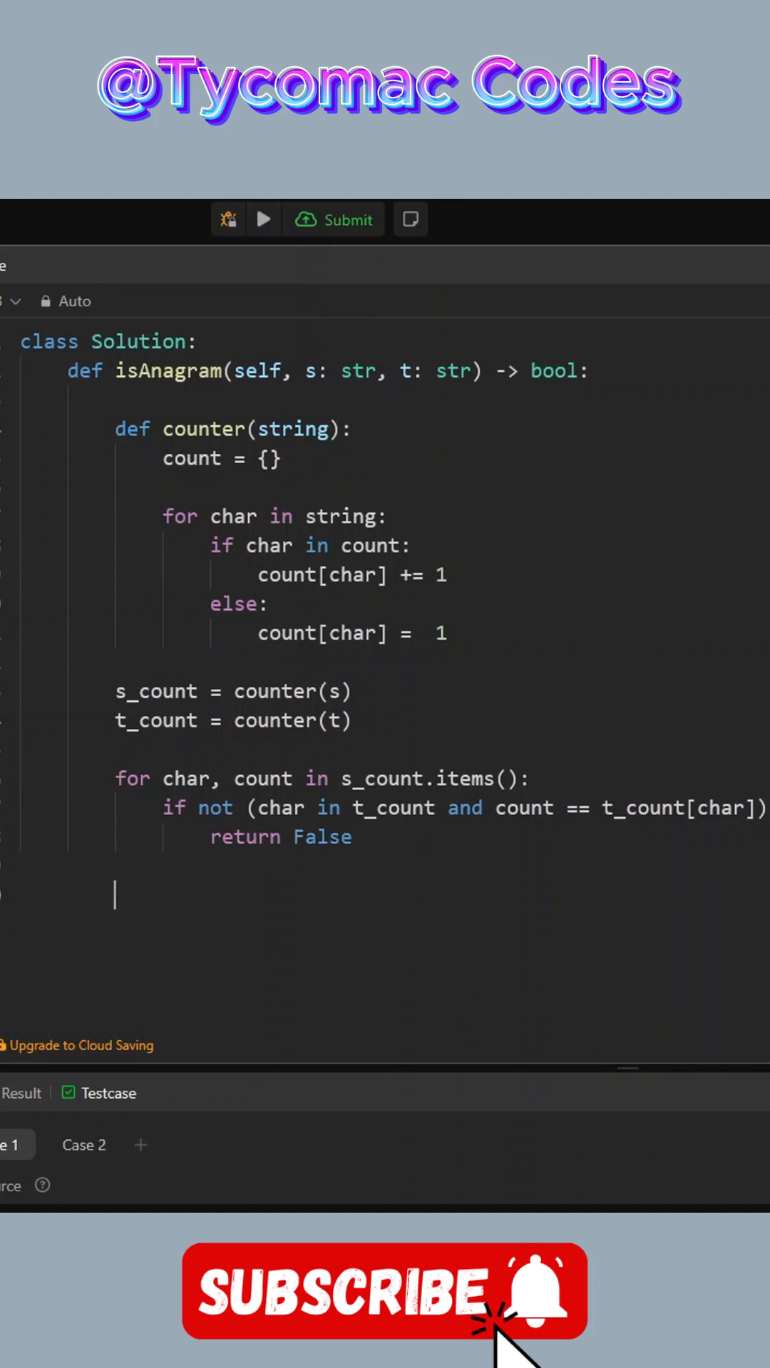
text(for)
text(if not (char in s_count and count == s_count[char)
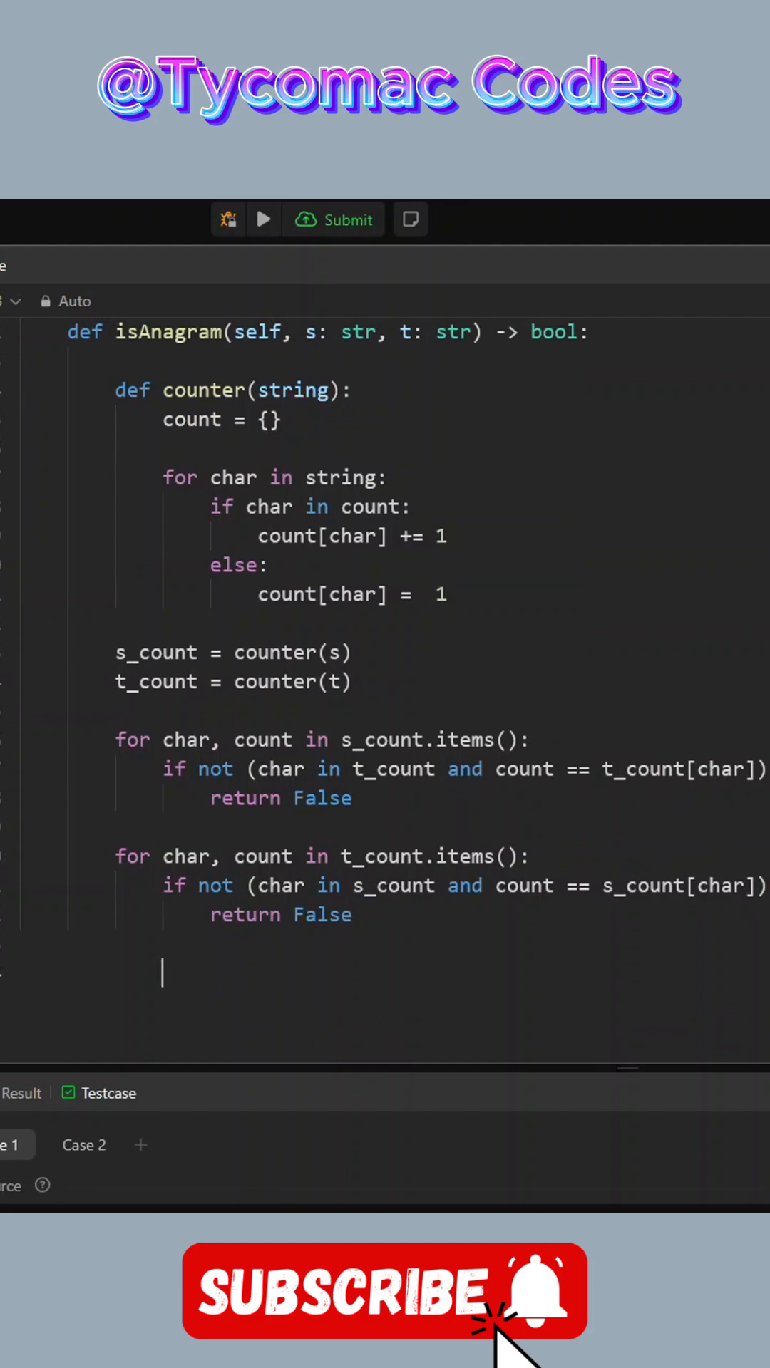
End isAnagram with return True.
text(return)
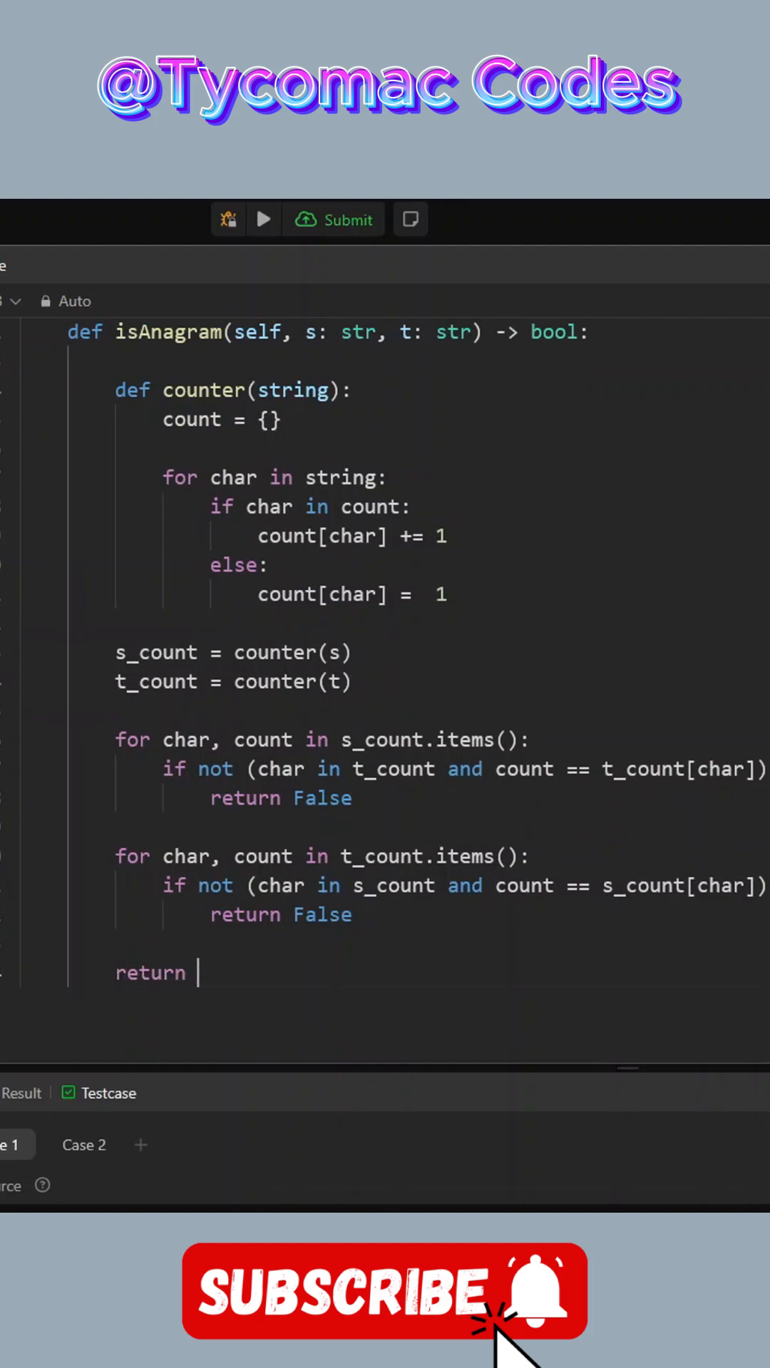
text(True)
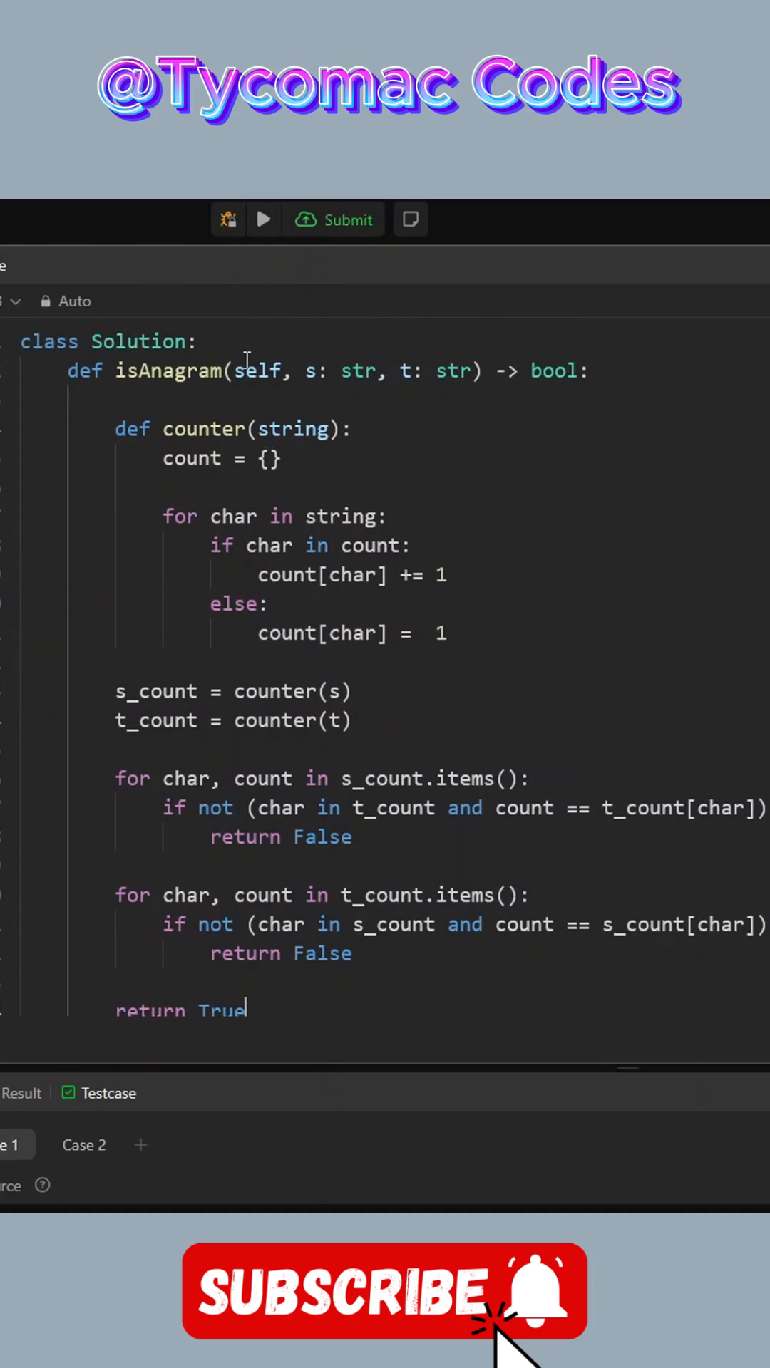
Run the solution, hit the NoneType 'items' error, and go to counter's loop end.
click(333, 218)
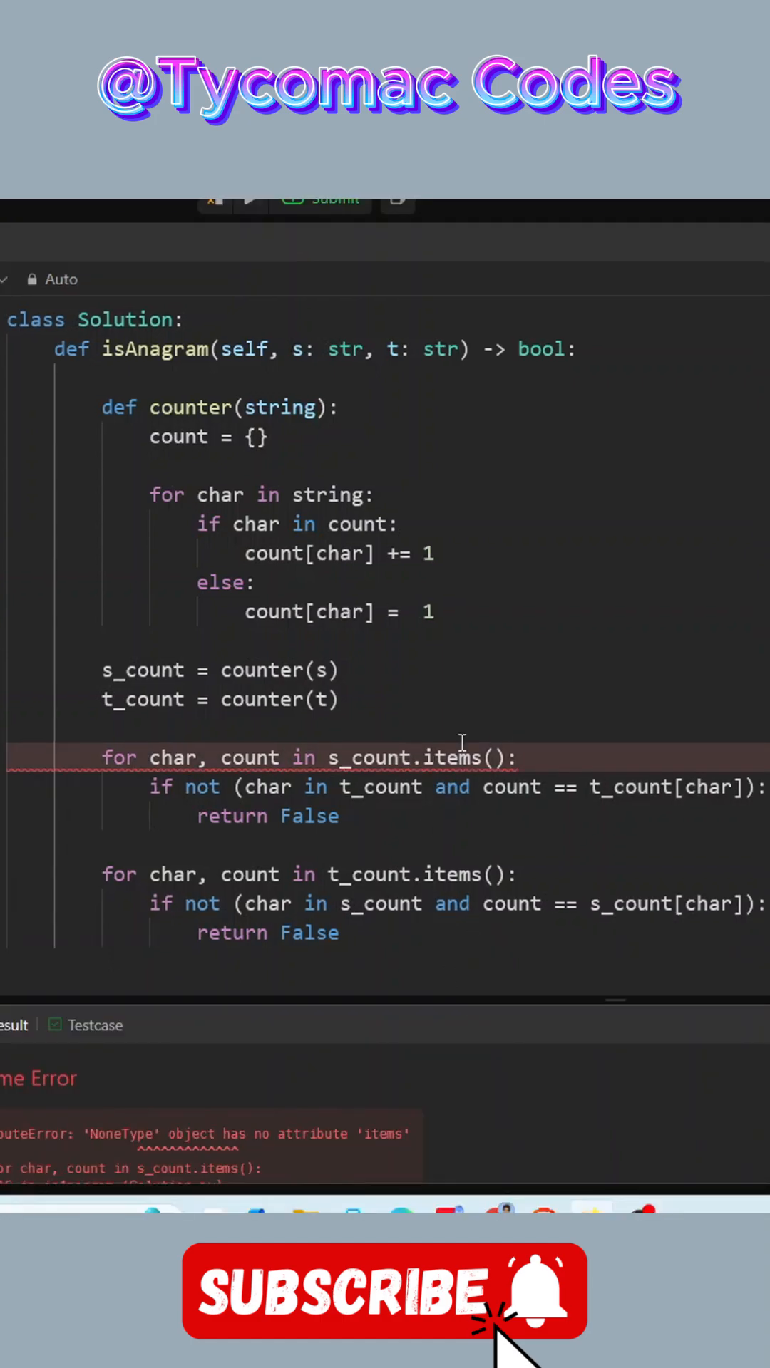
click(436, 612)
text(return)
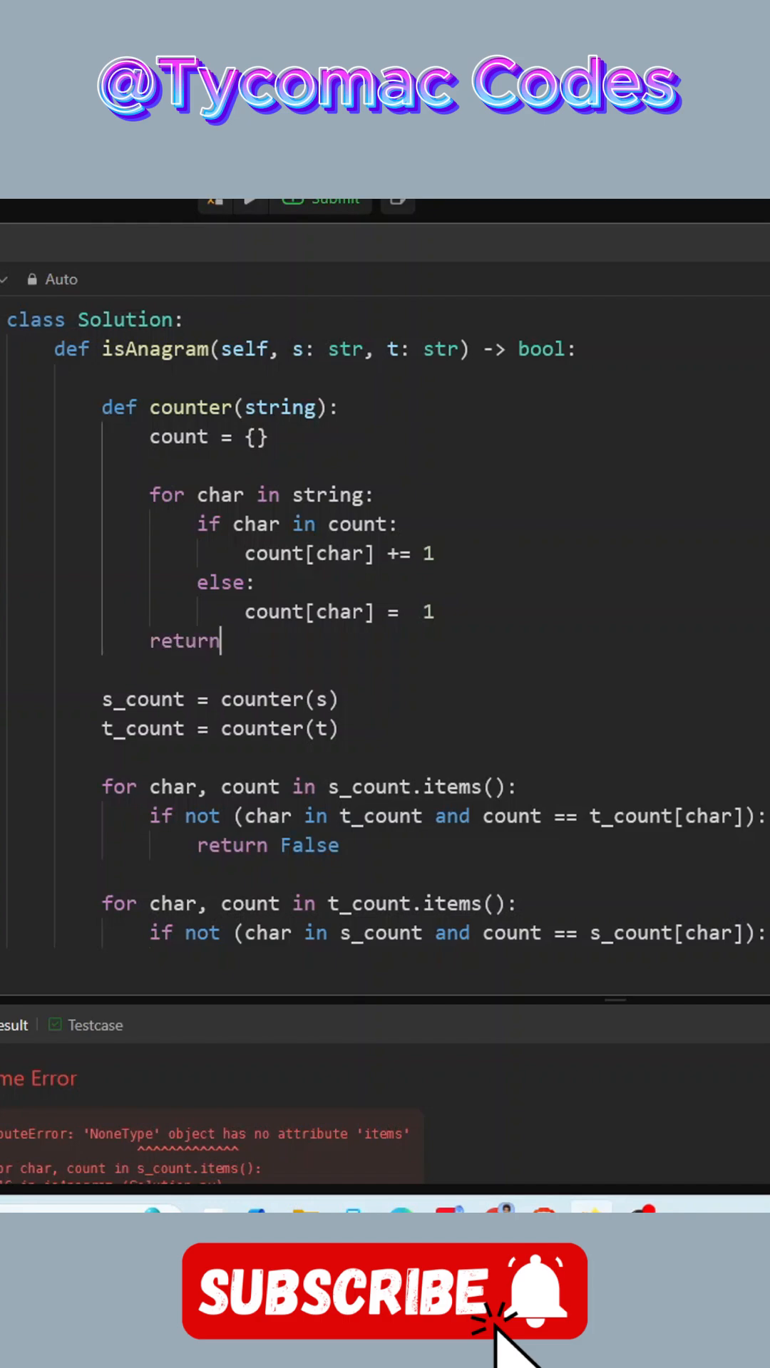
Make counter return count and rerun the solution.
text(count)
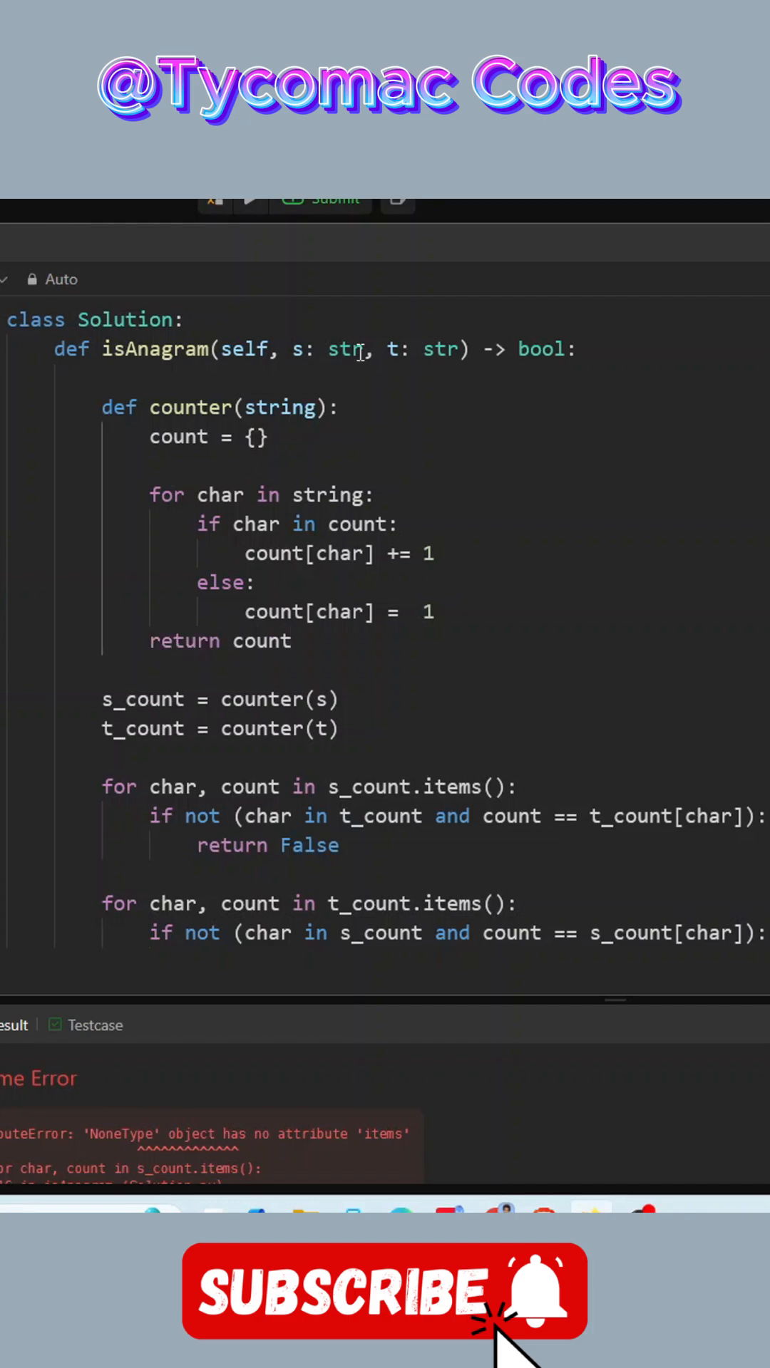
click(321, 199)
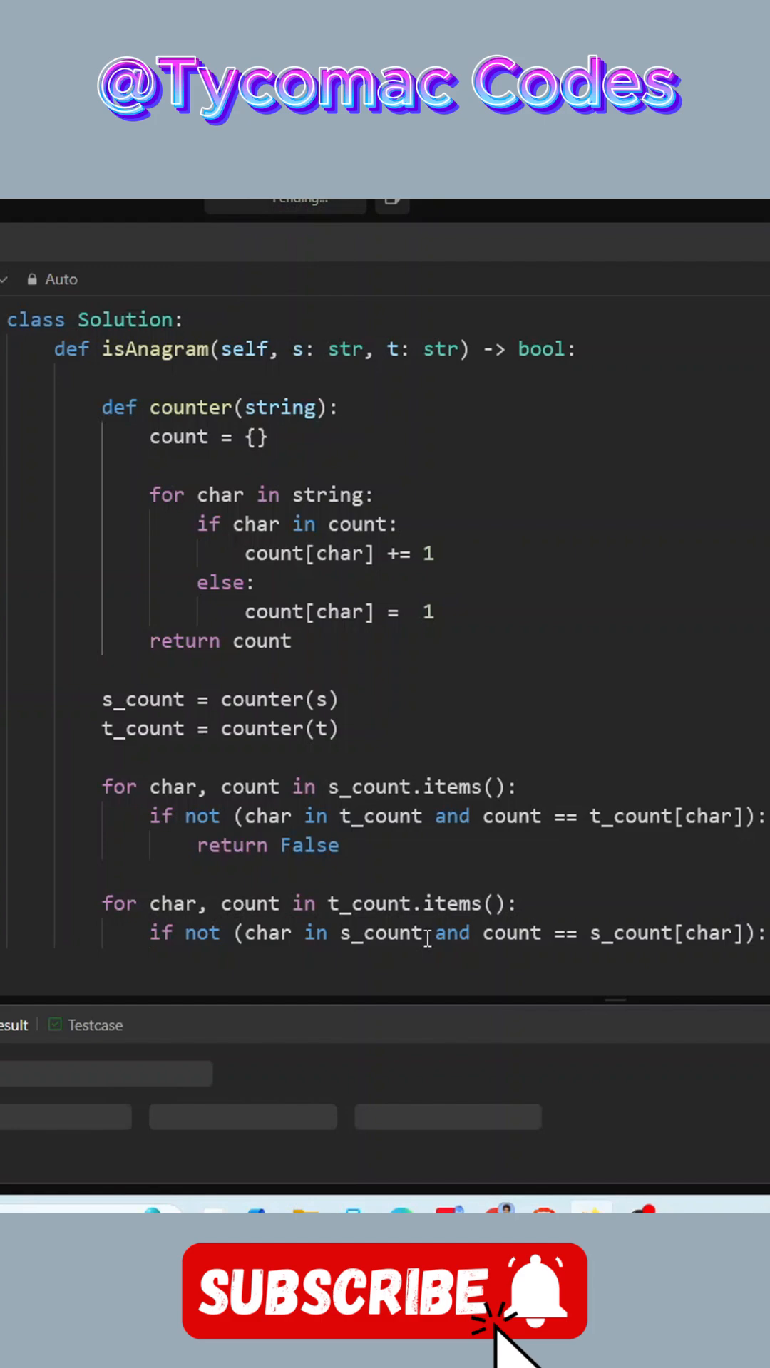